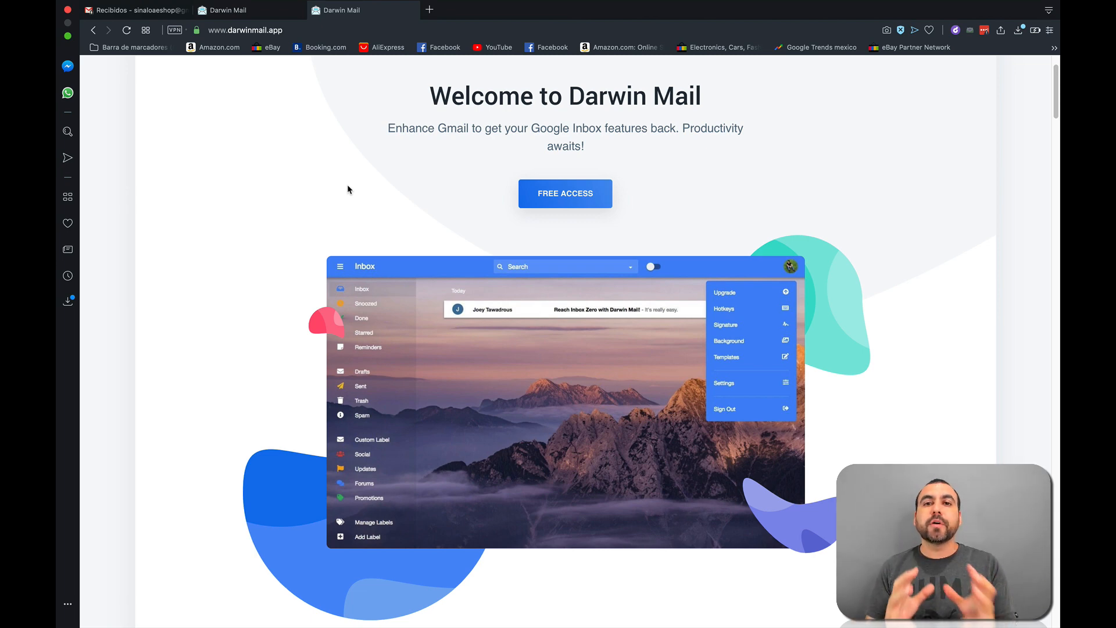
Check the Gmail inbox, then switch to Darwin Mail's bundled Forums, Promos, Social, Updates view
click(136, 10)
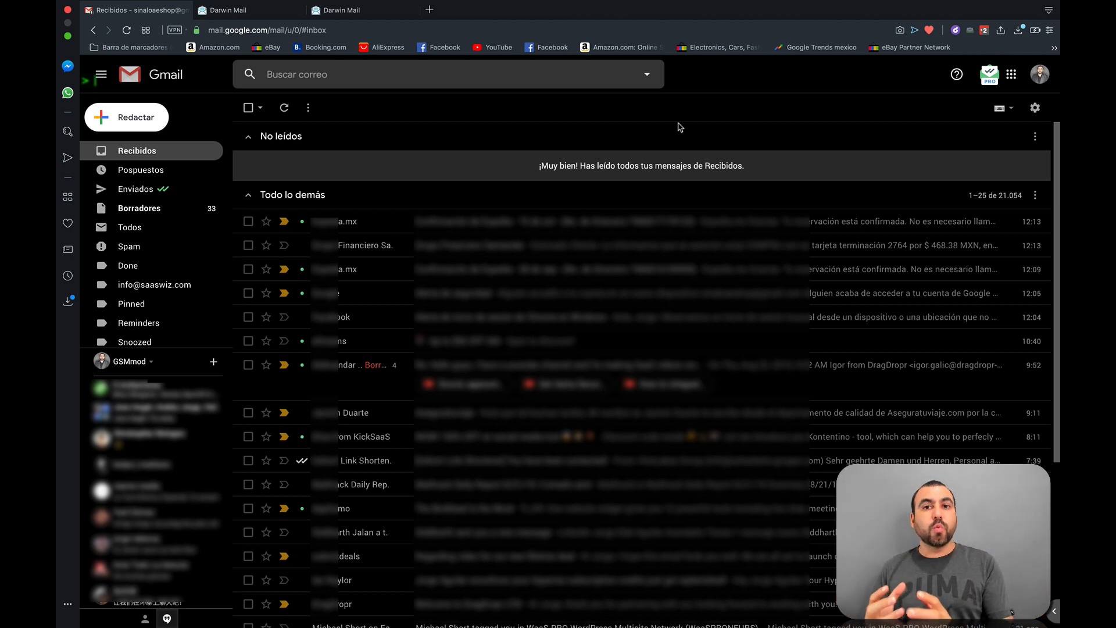
click(235, 10)
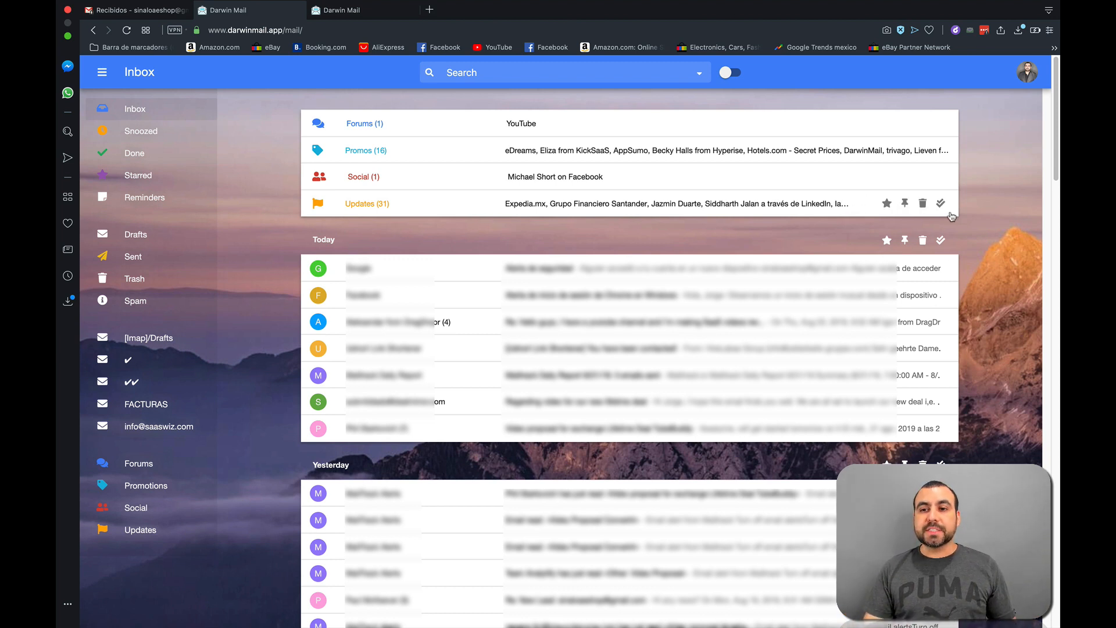
mouse_move(988, 282)
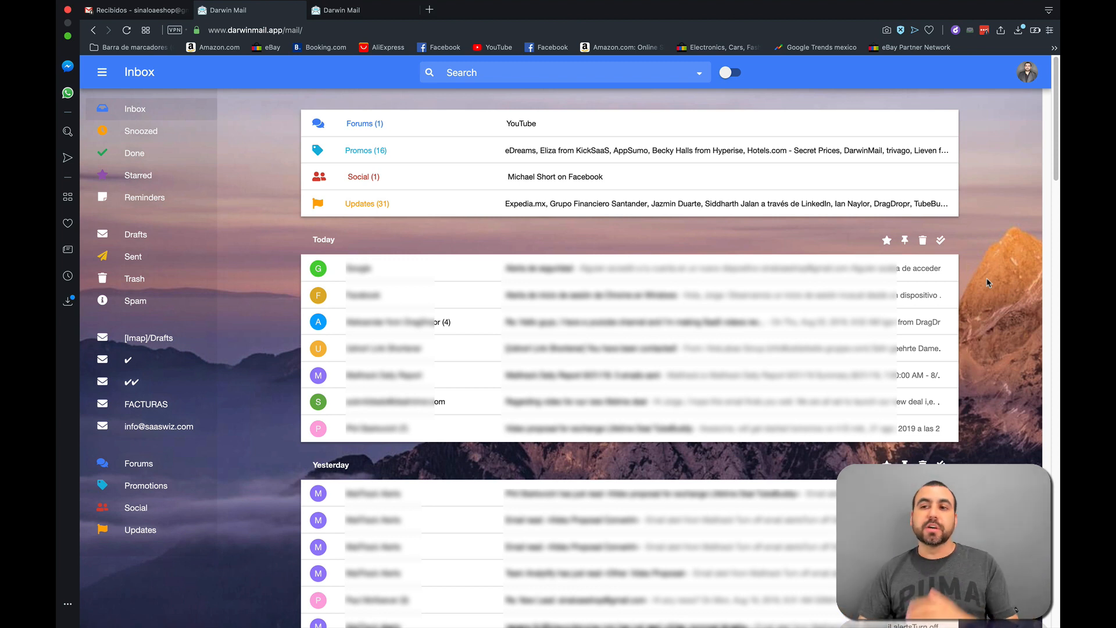
Swap the mountain inbox background for the Earth-at-night image from the Background gallery
click(1027, 71)
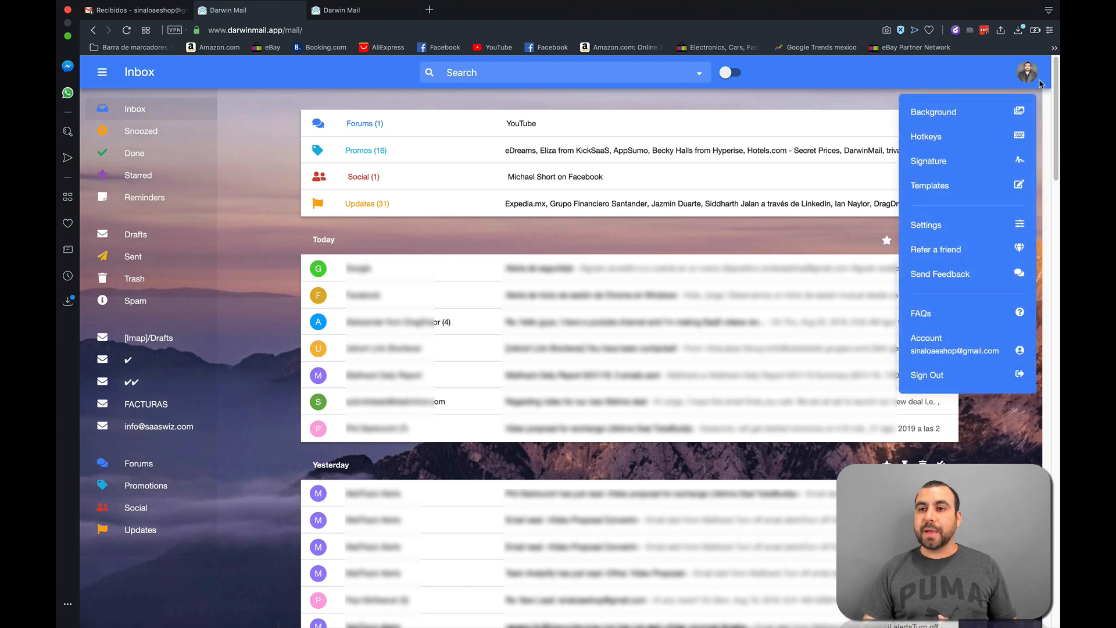
click(933, 112)
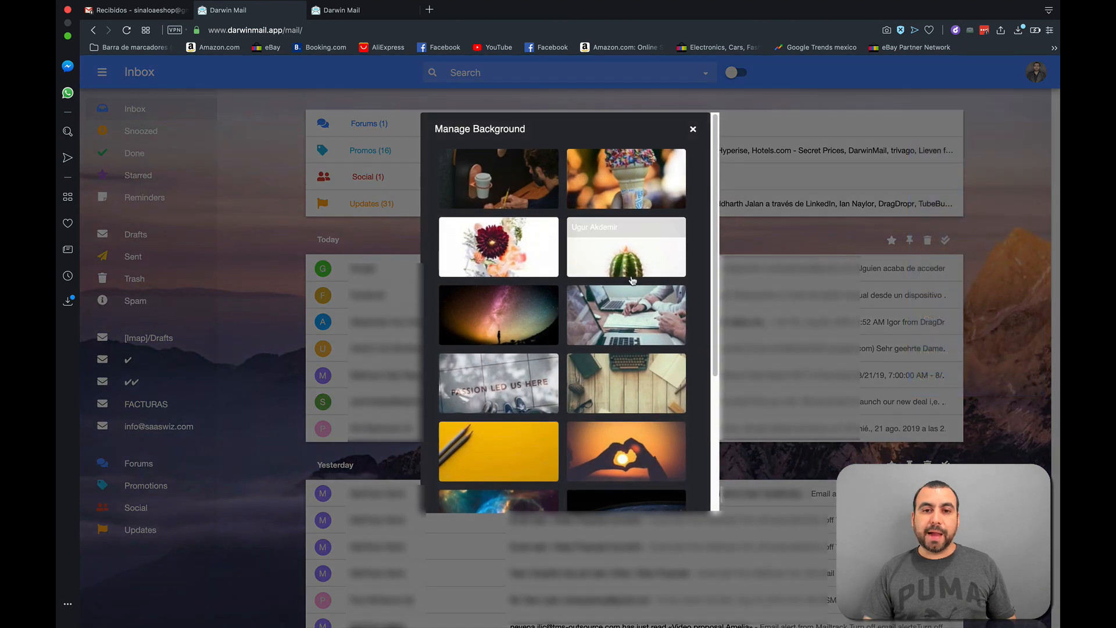
scroll(down, 3)
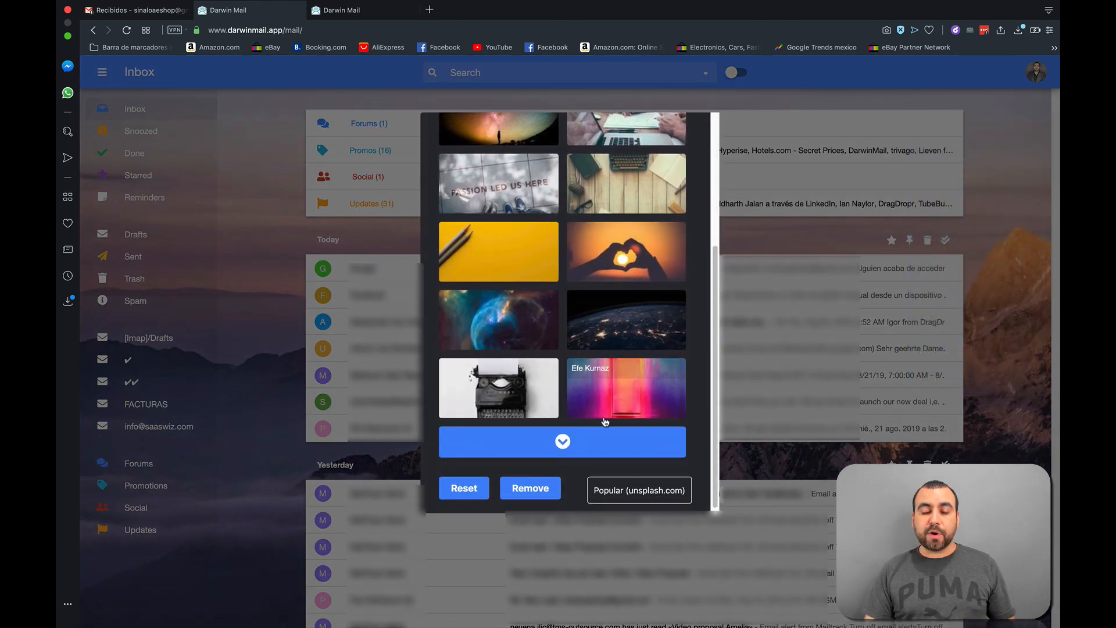
scroll(up, 3)
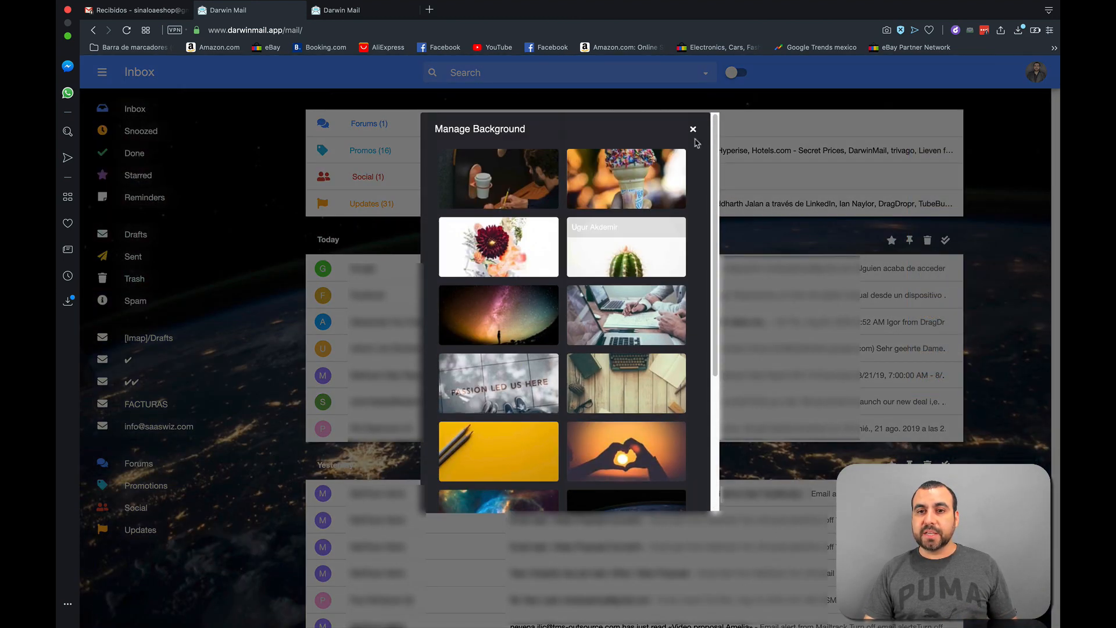
click(692, 129)
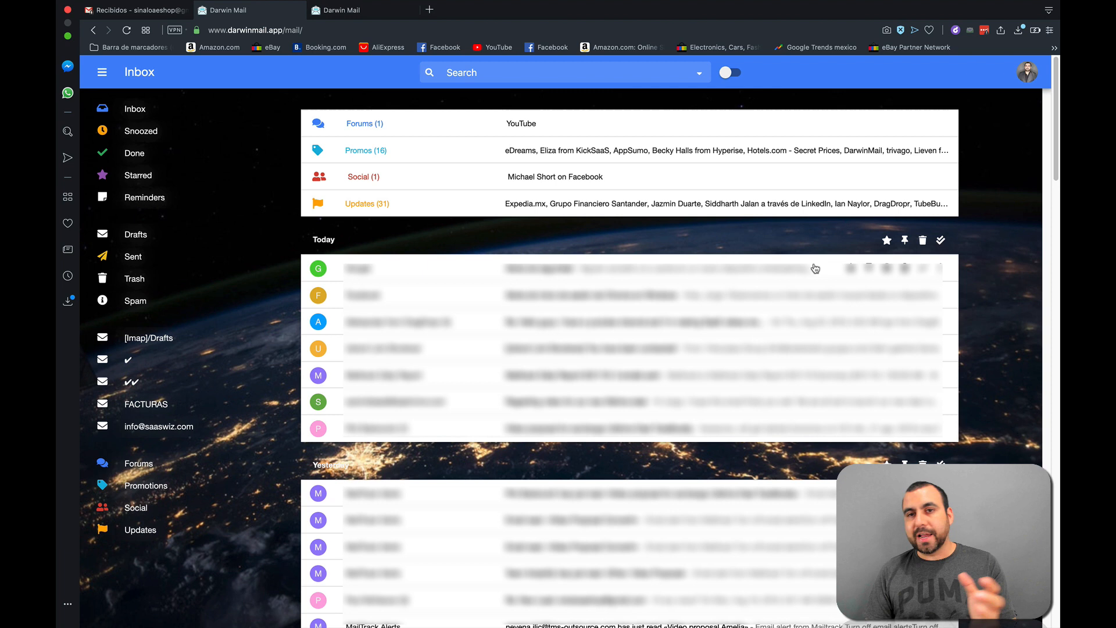
mouse_move(388, 275)
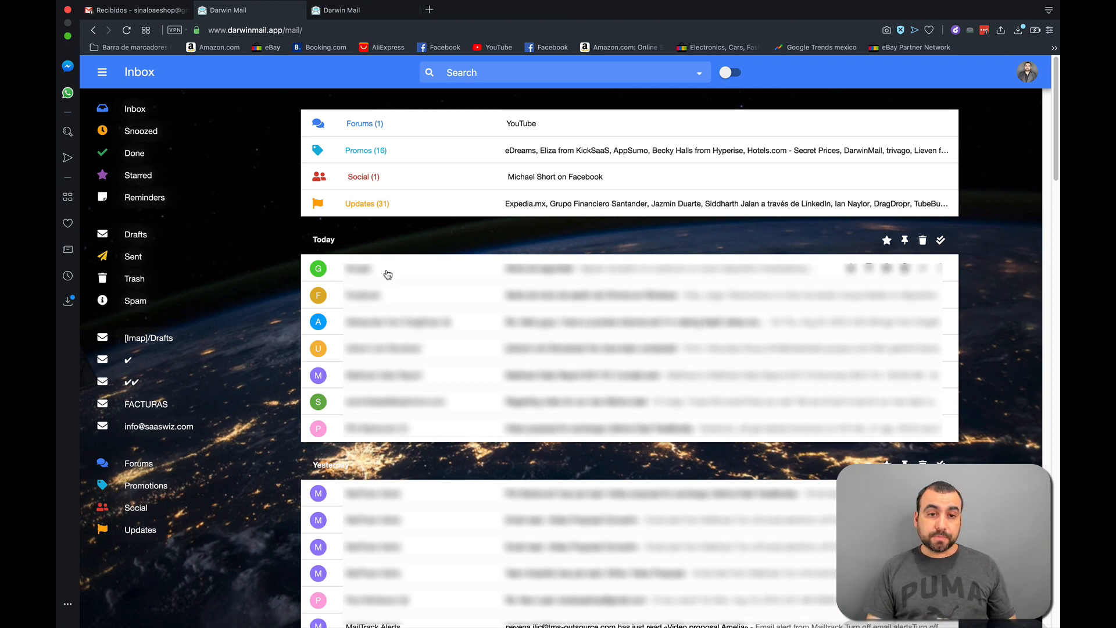
mouse_move(223, 261)
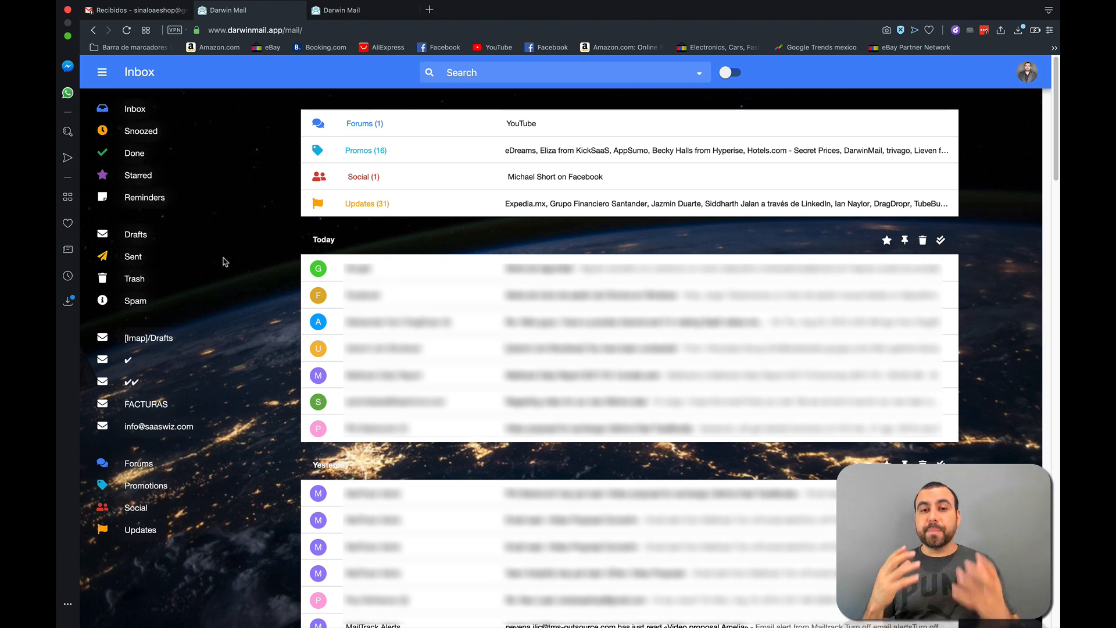
mouse_move(174, 282)
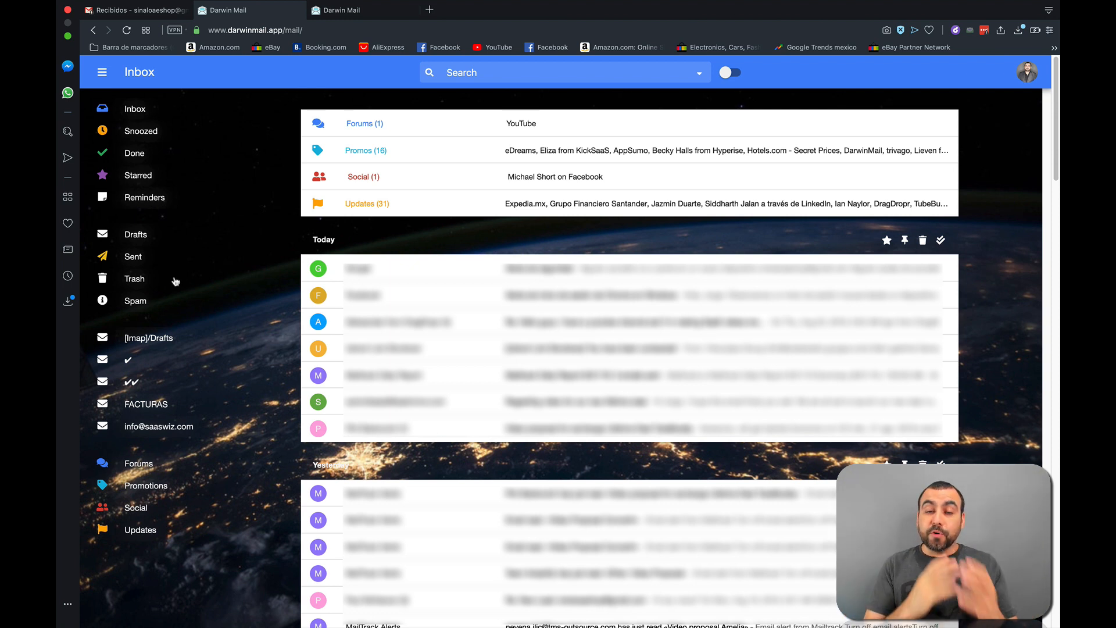
mouse_move(310, 243)
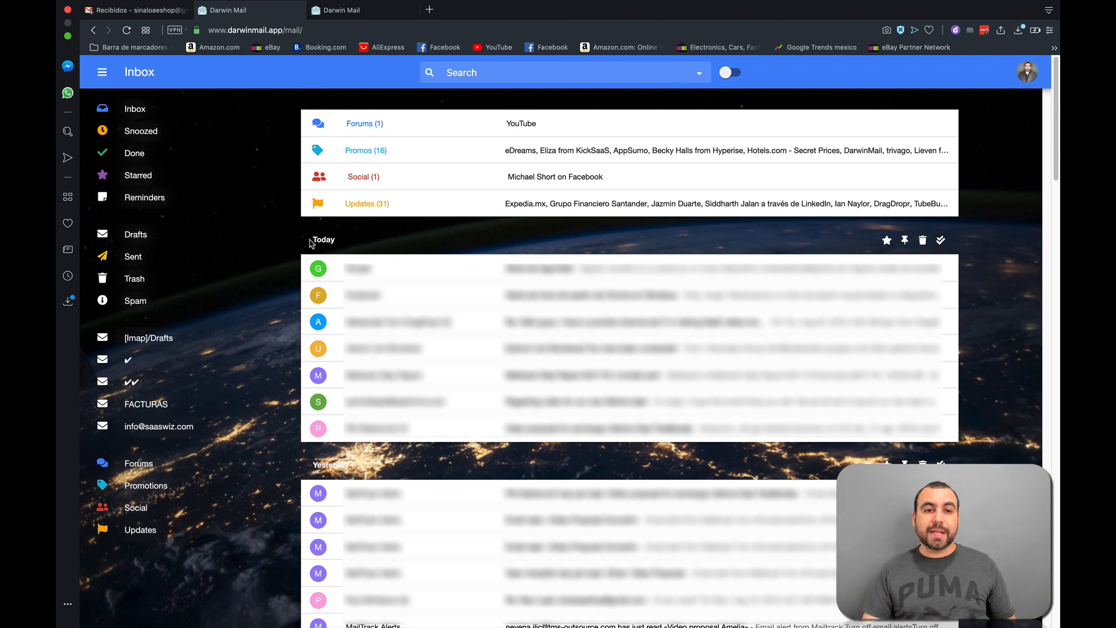
mouse_move(390, 468)
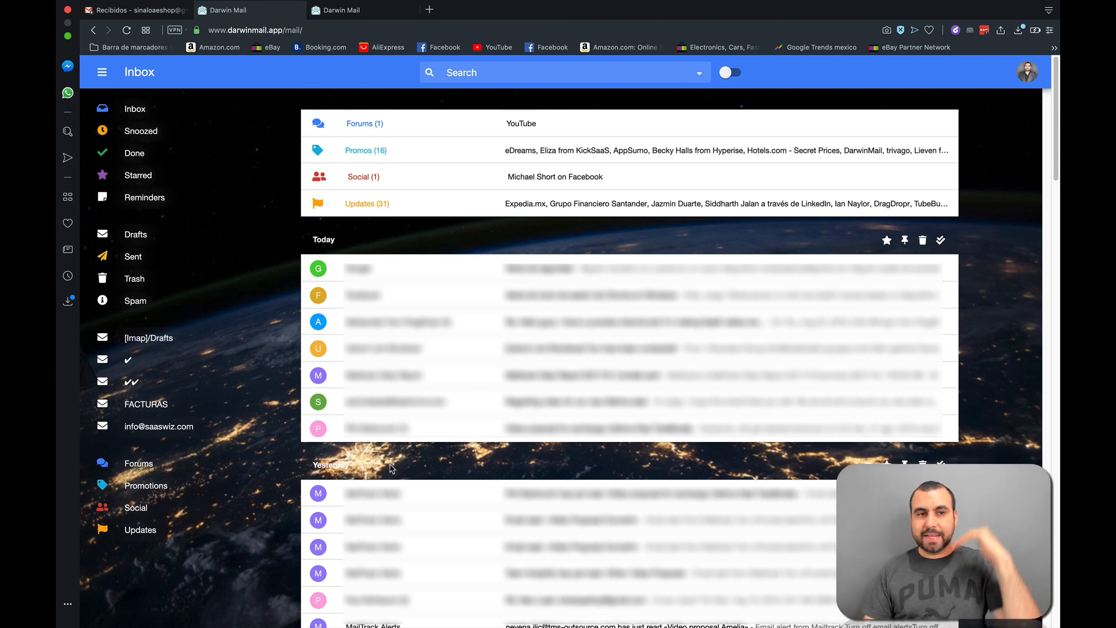
mouse_move(317, 388)
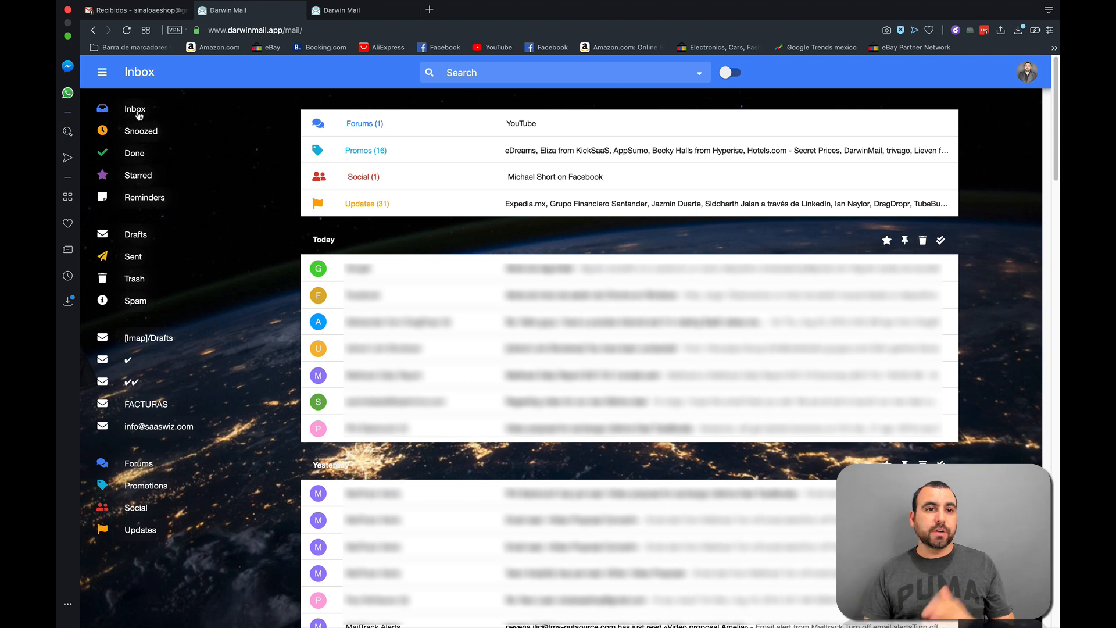
mouse_move(135, 152)
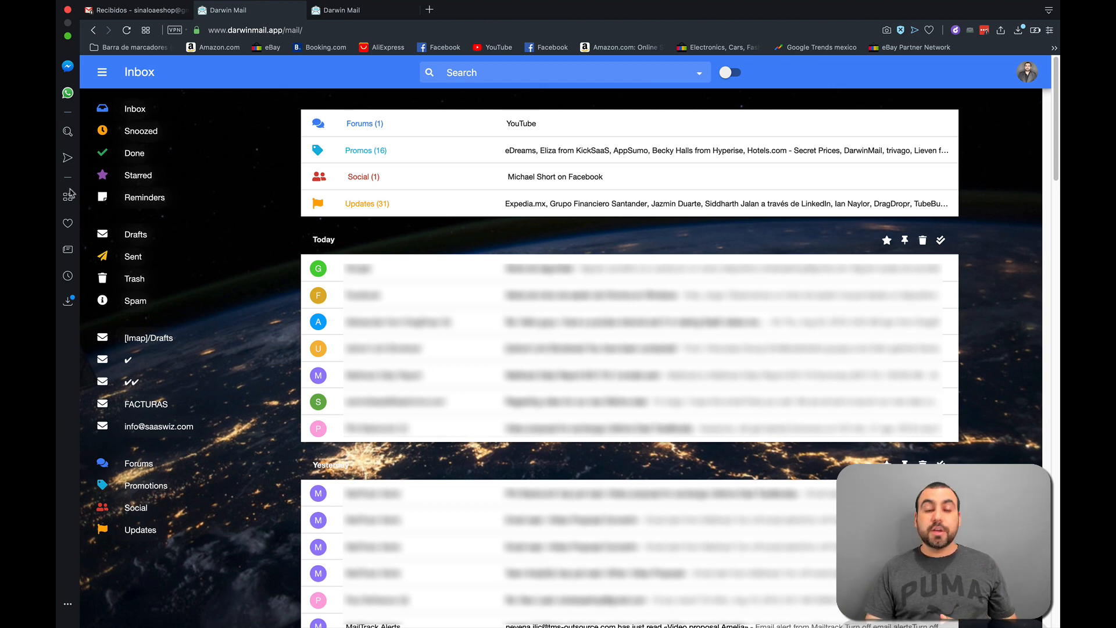
mouse_move(159, 199)
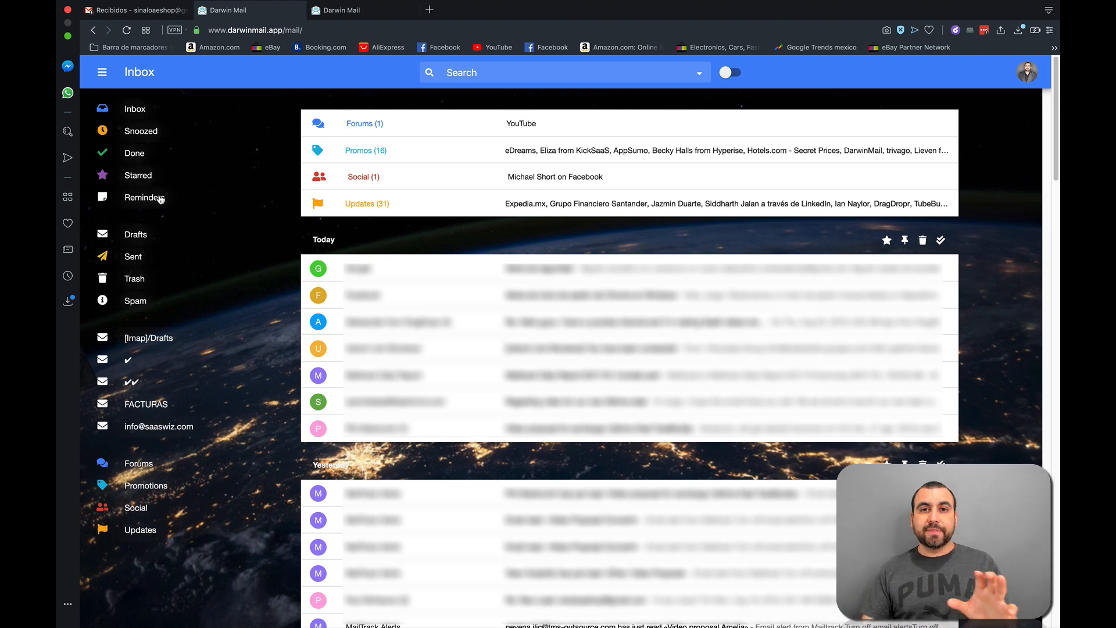
mouse_move(132, 238)
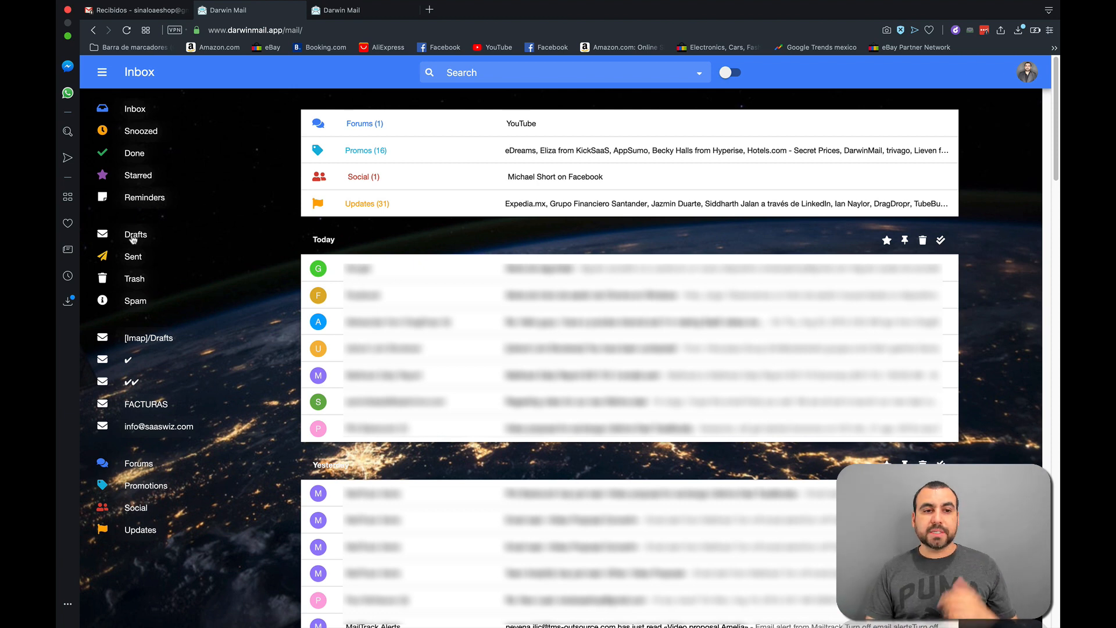
mouse_move(185, 447)
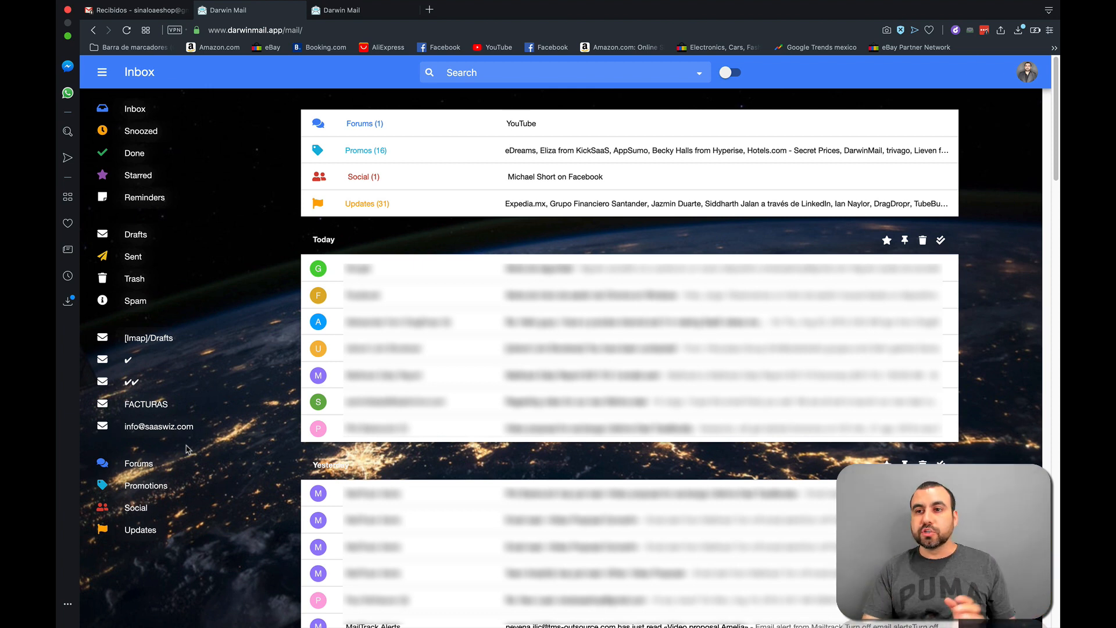
View and close the keyboard shortcuts list, then select the signature's placeholder text
click(1028, 71)
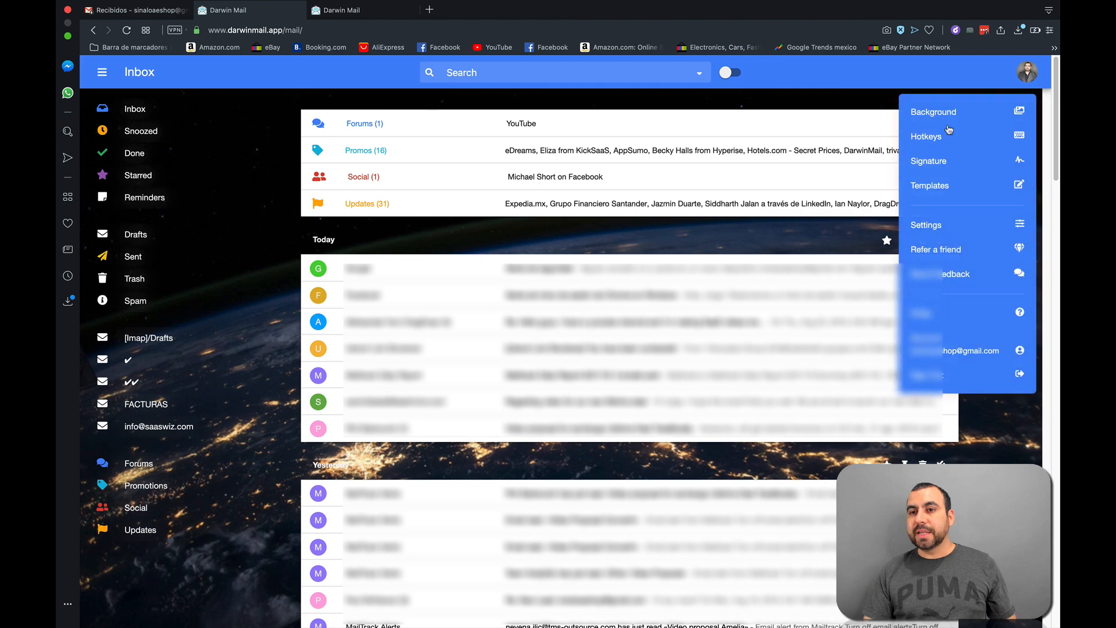
click(928, 136)
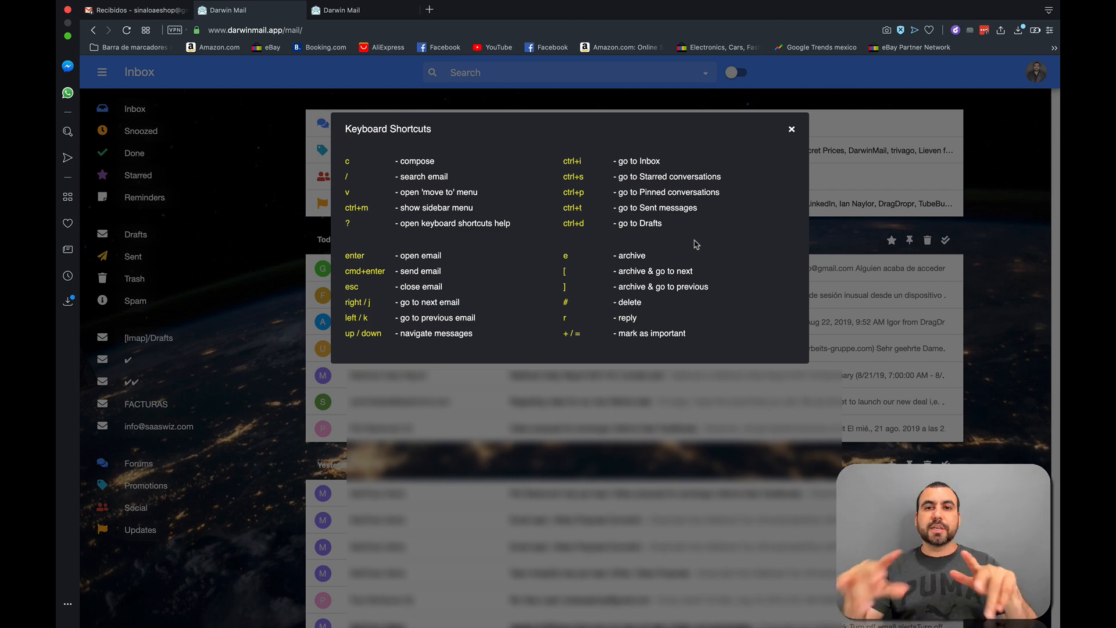
click(791, 129)
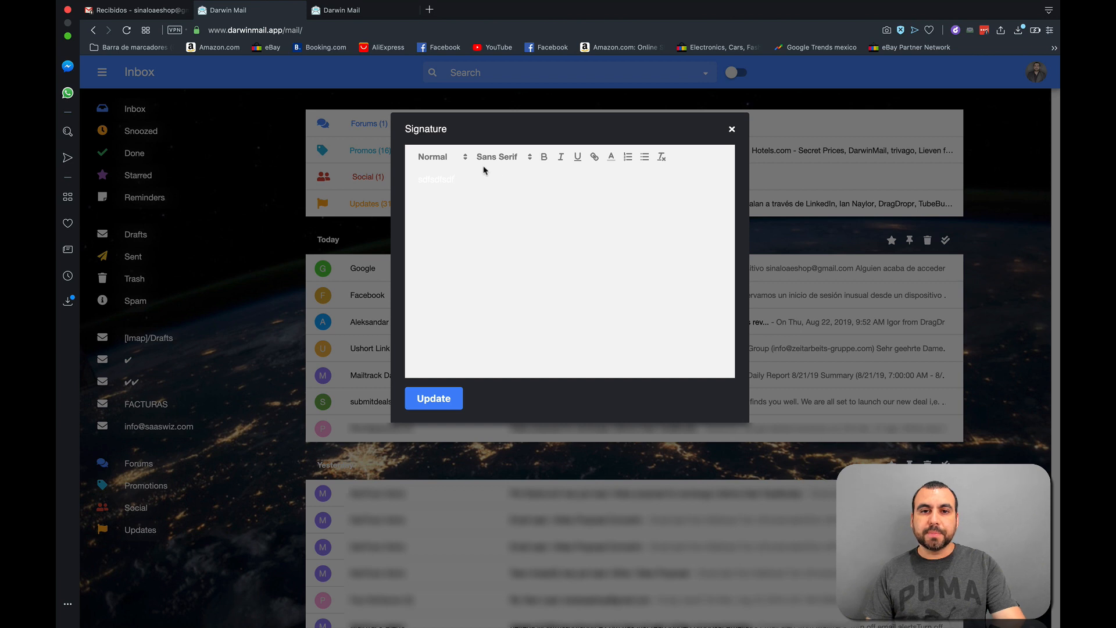
double_click(435, 178)
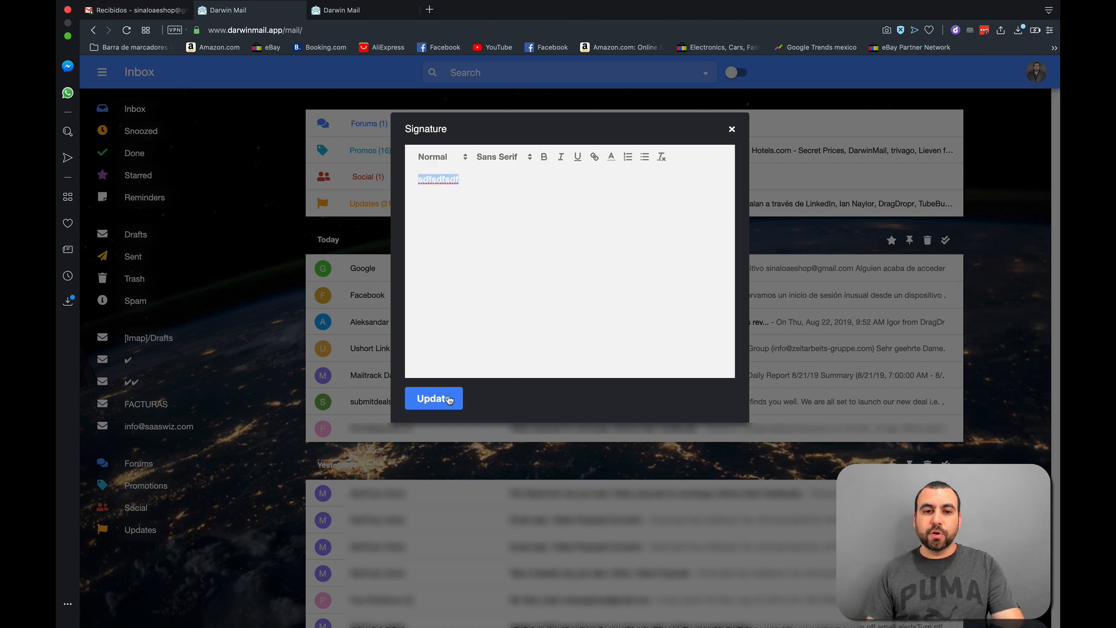
mouse_move(674, 173)
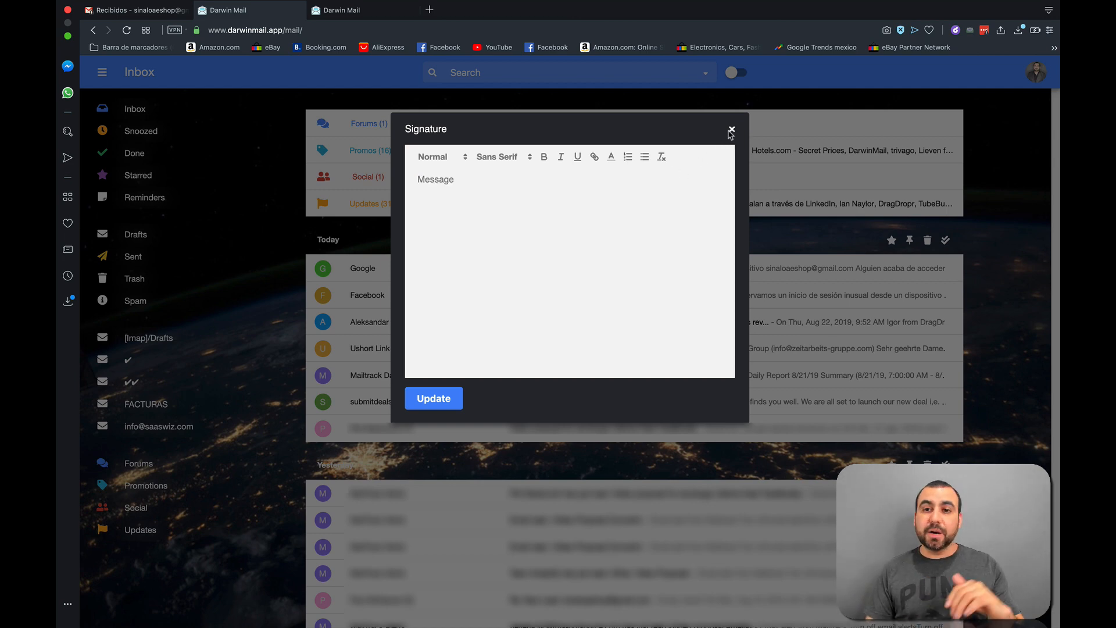
Close the emptied Signature dialog and open Templates listing test2, test1 and Default name
click(731, 131)
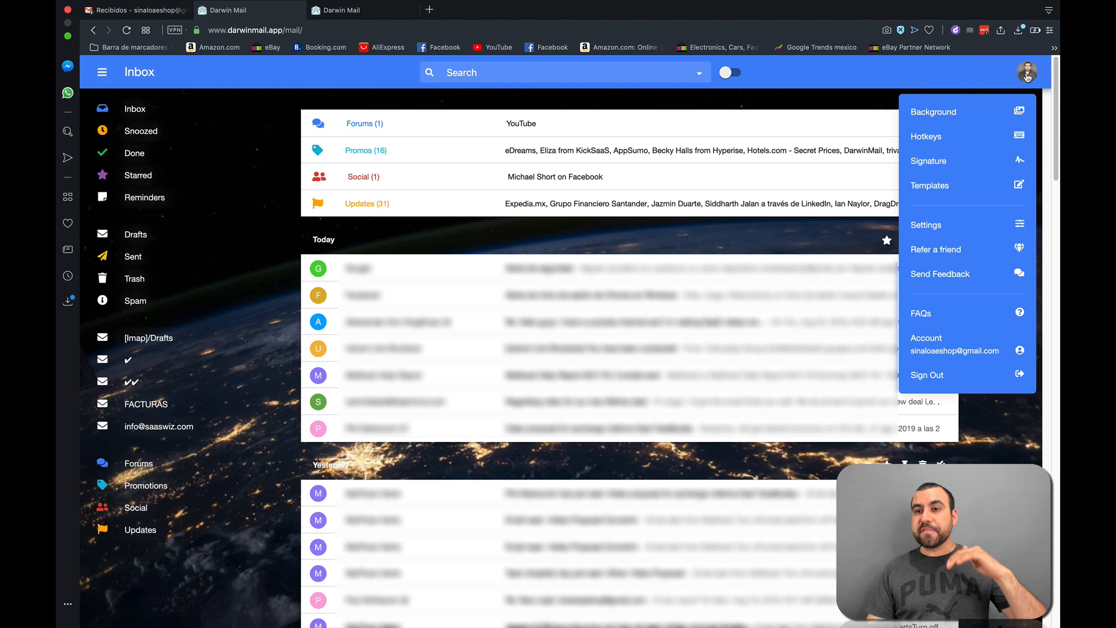
mouse_move(938, 186)
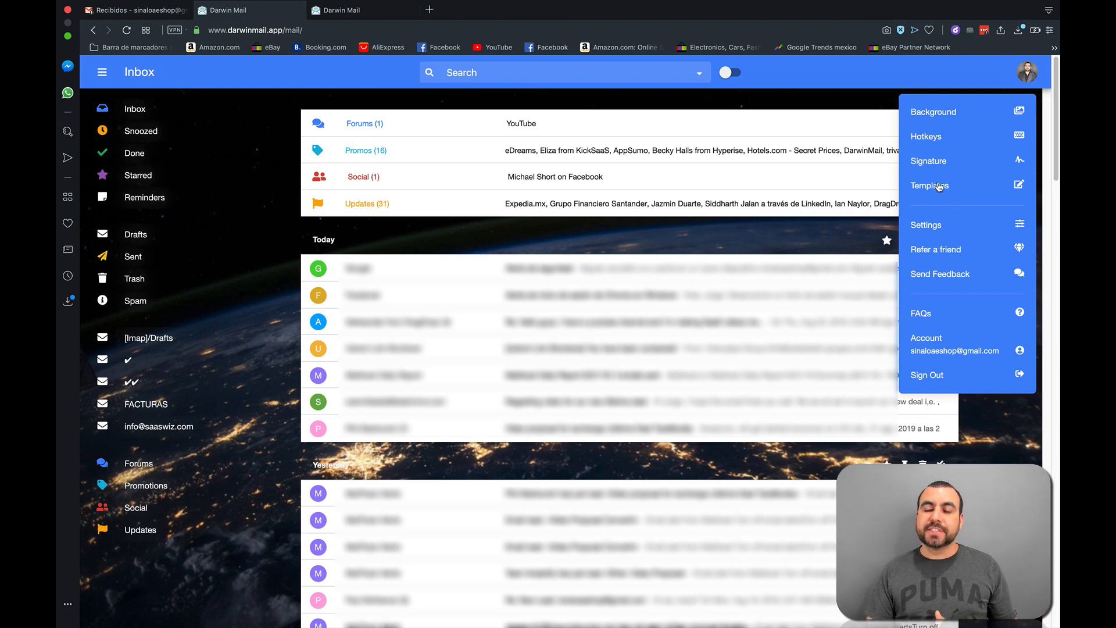
click(930, 185)
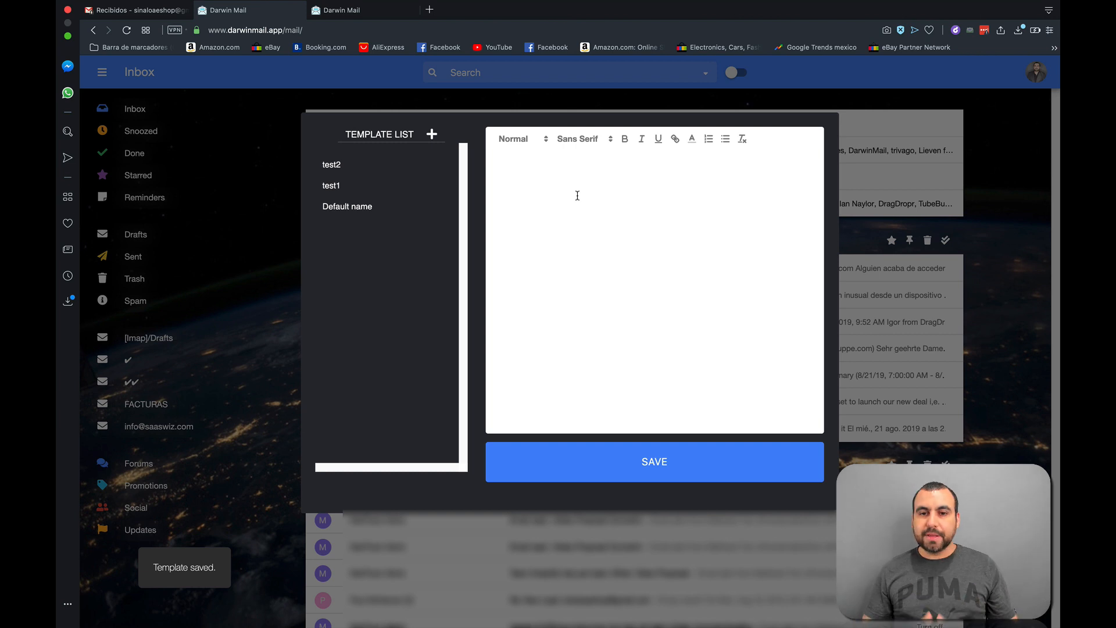
mouse_move(348, 186)
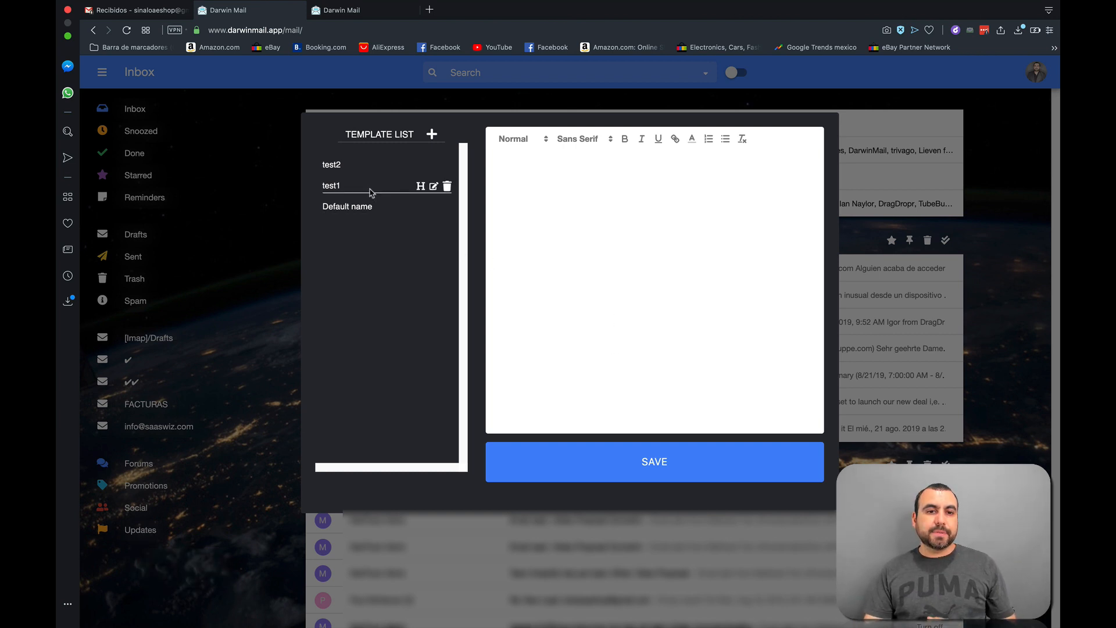
mouse_move(335, 174)
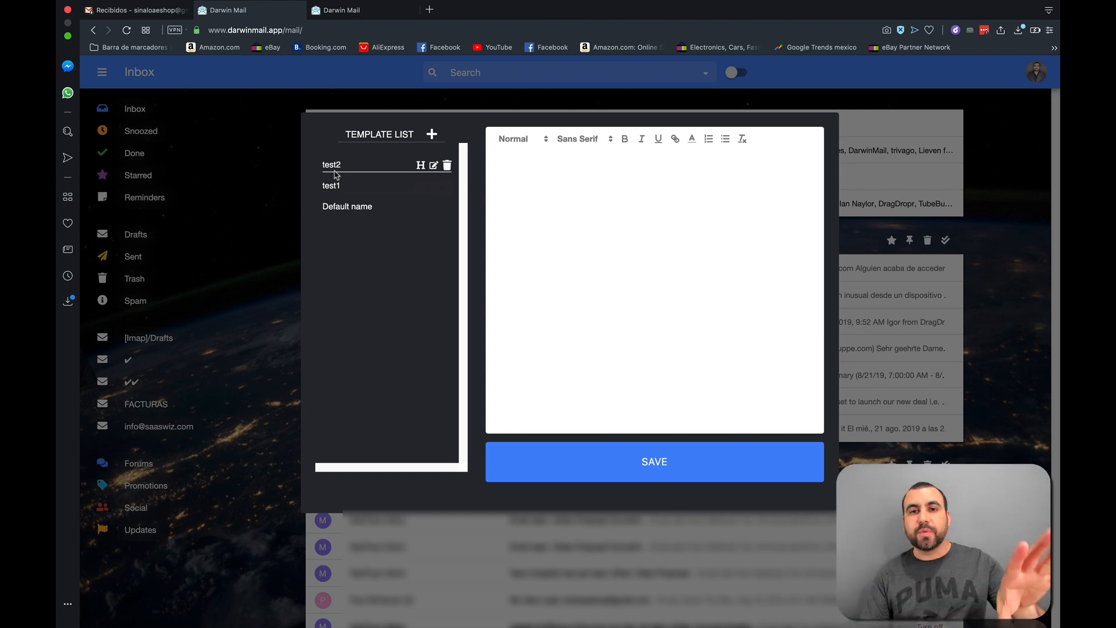
mouse_move(375, 152)
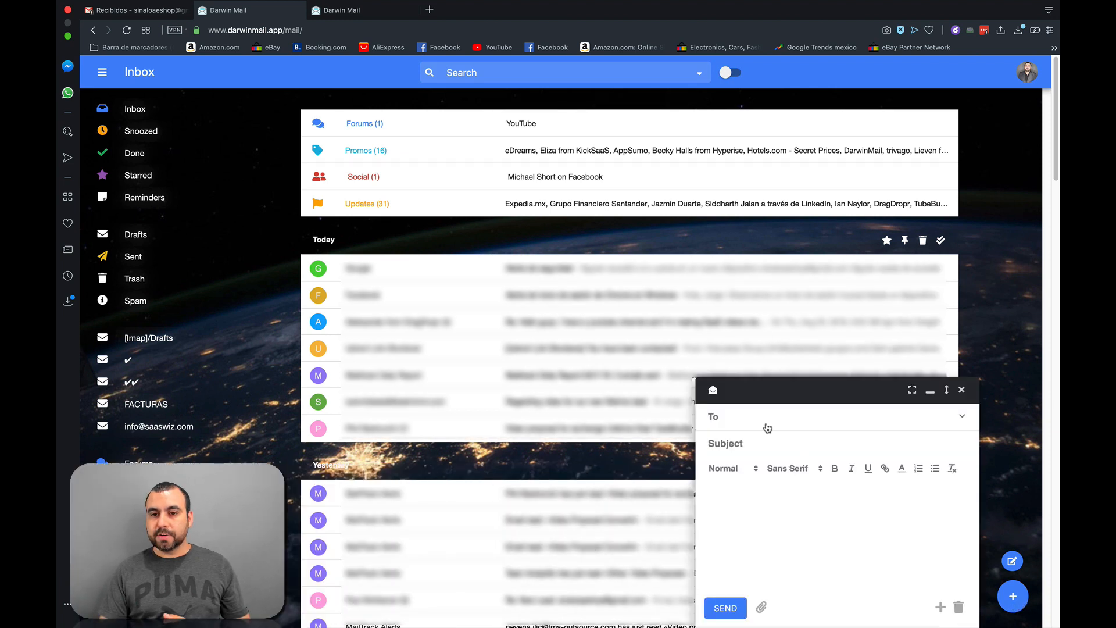
Insert the test1 template 'New template! test 1' into the draft body and close the list
click(764, 509)
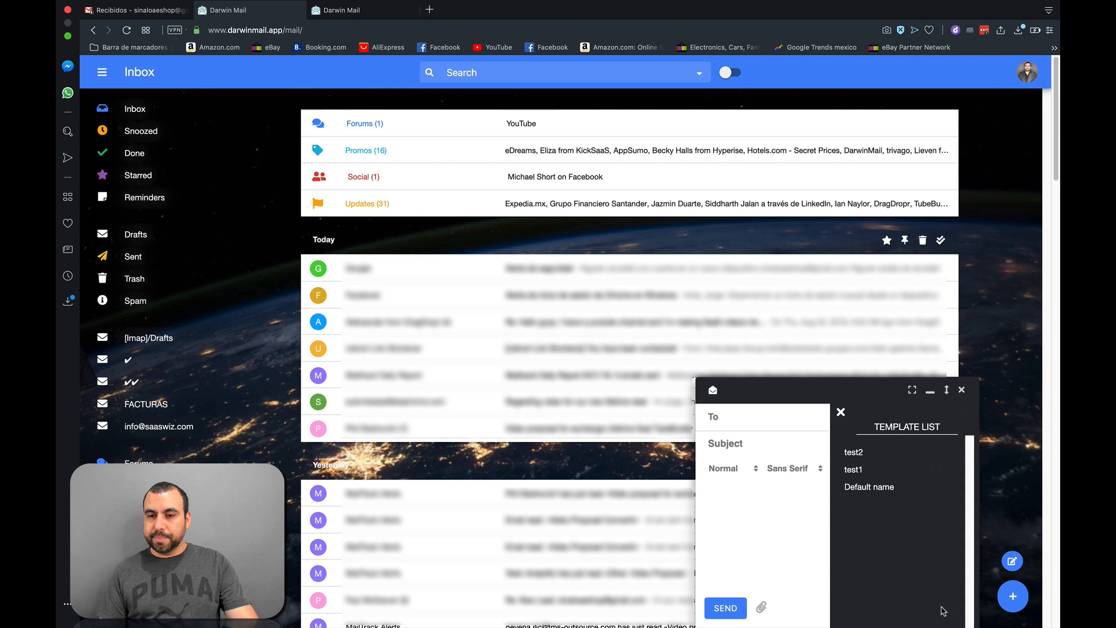
mouse_move(878, 473)
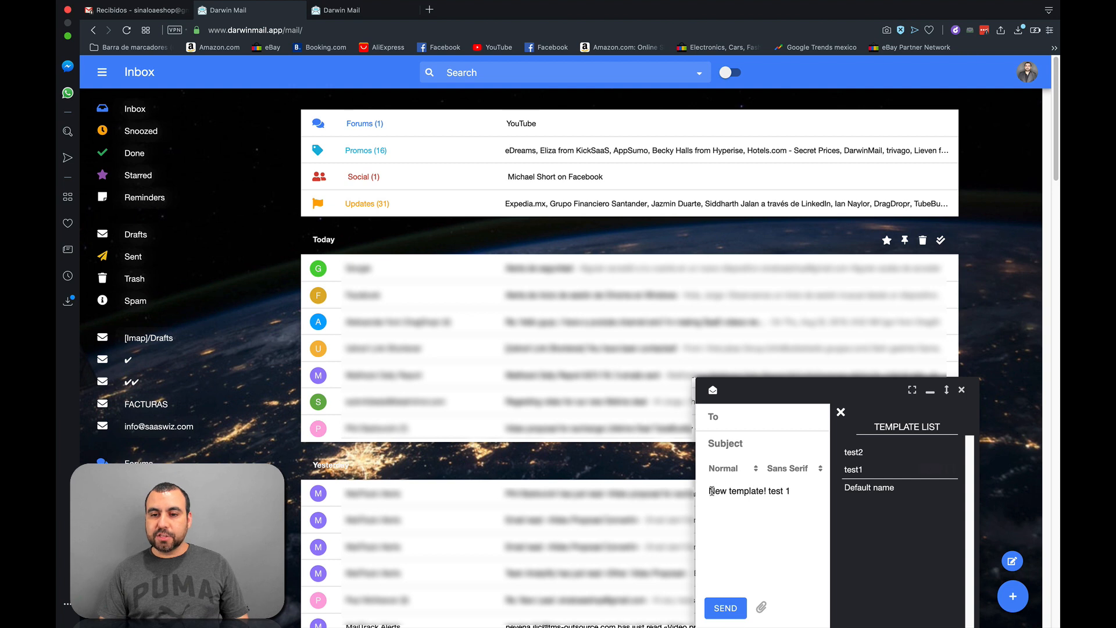
double_click(779, 491)
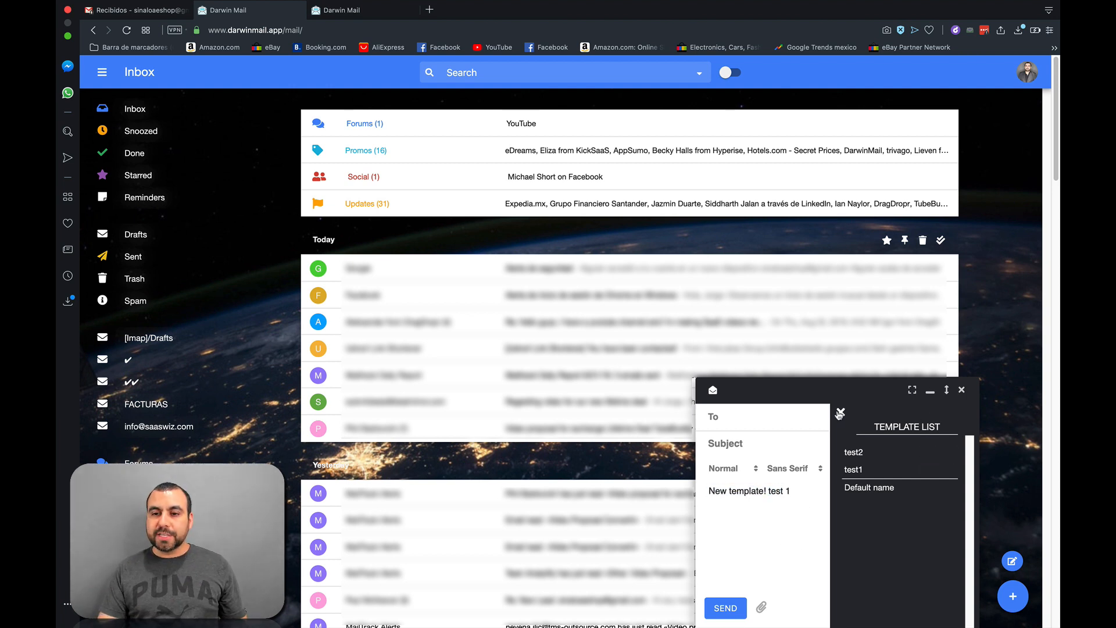
click(840, 413)
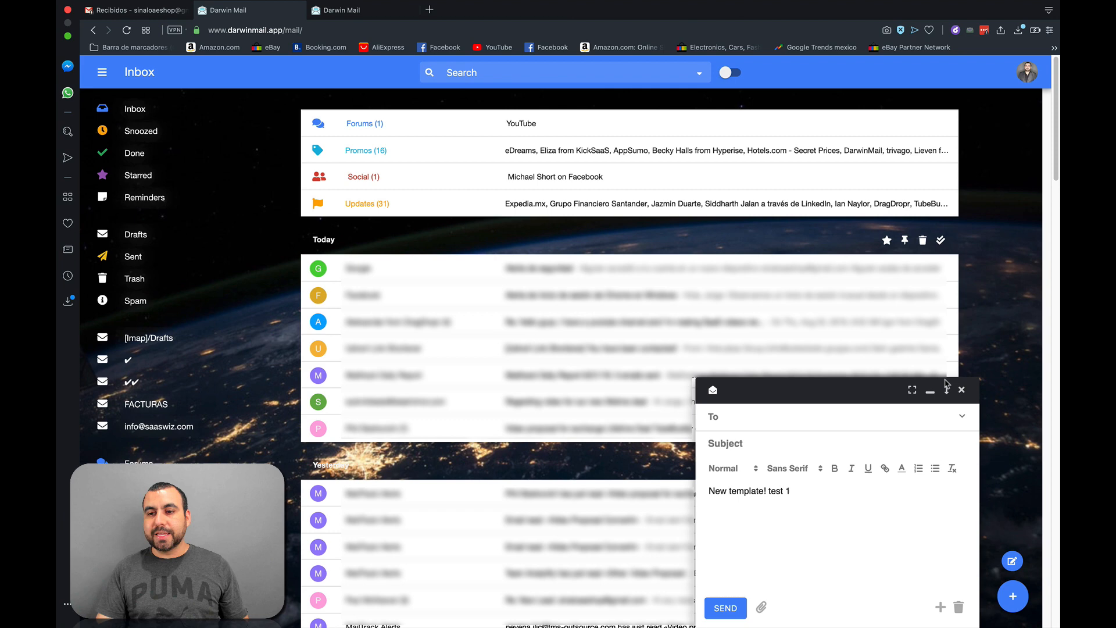
Close the template-filled draft and dismiss the account options menu
click(1027, 72)
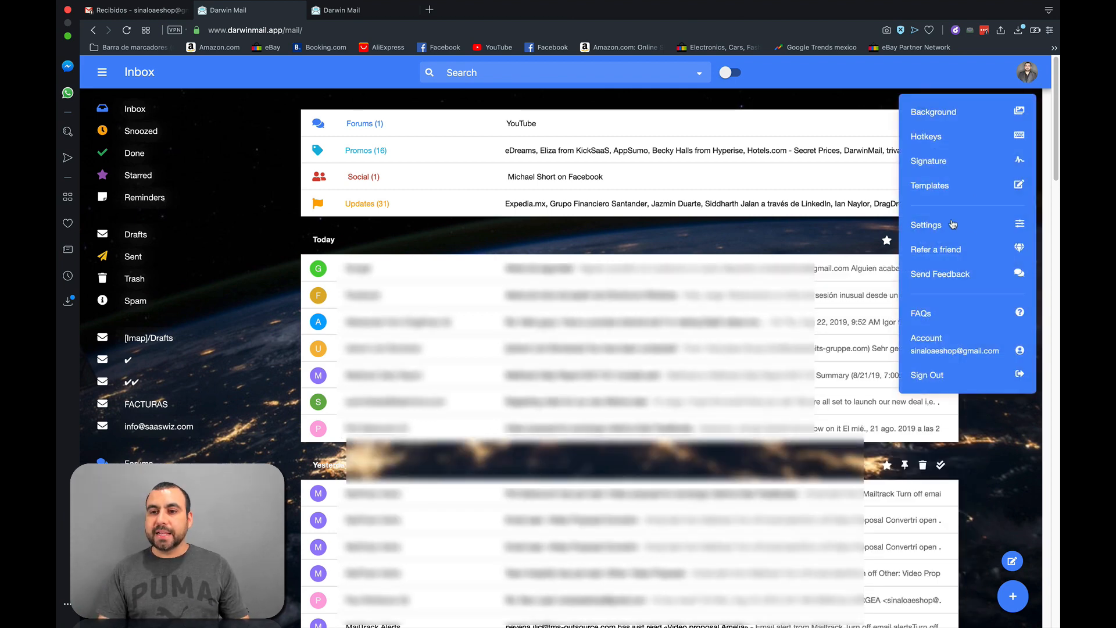
mouse_move(971, 258)
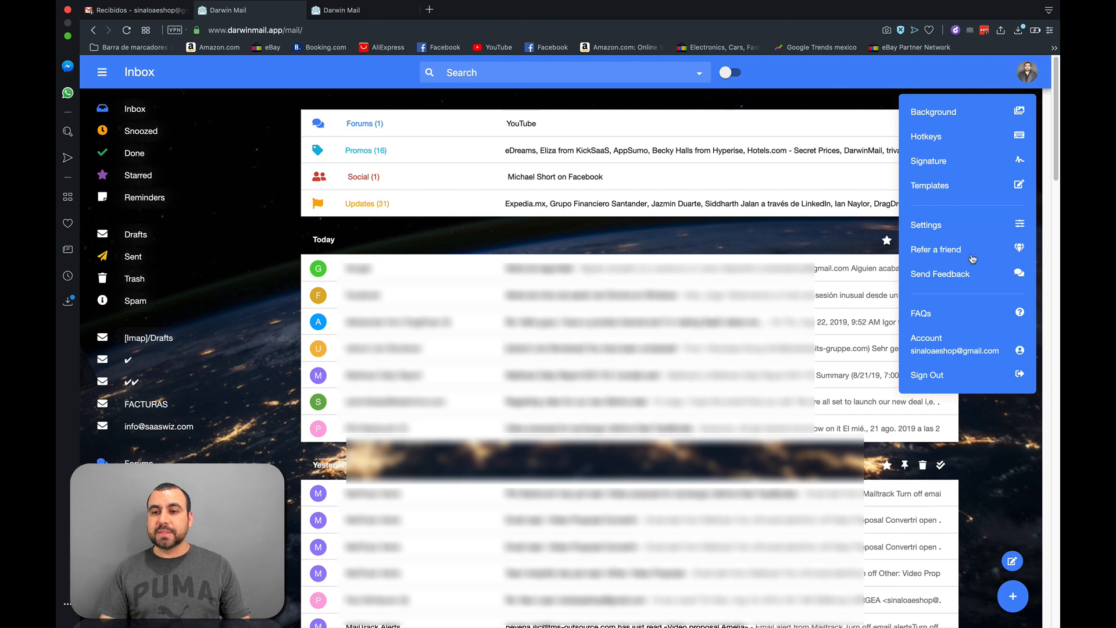
mouse_move(926, 365)
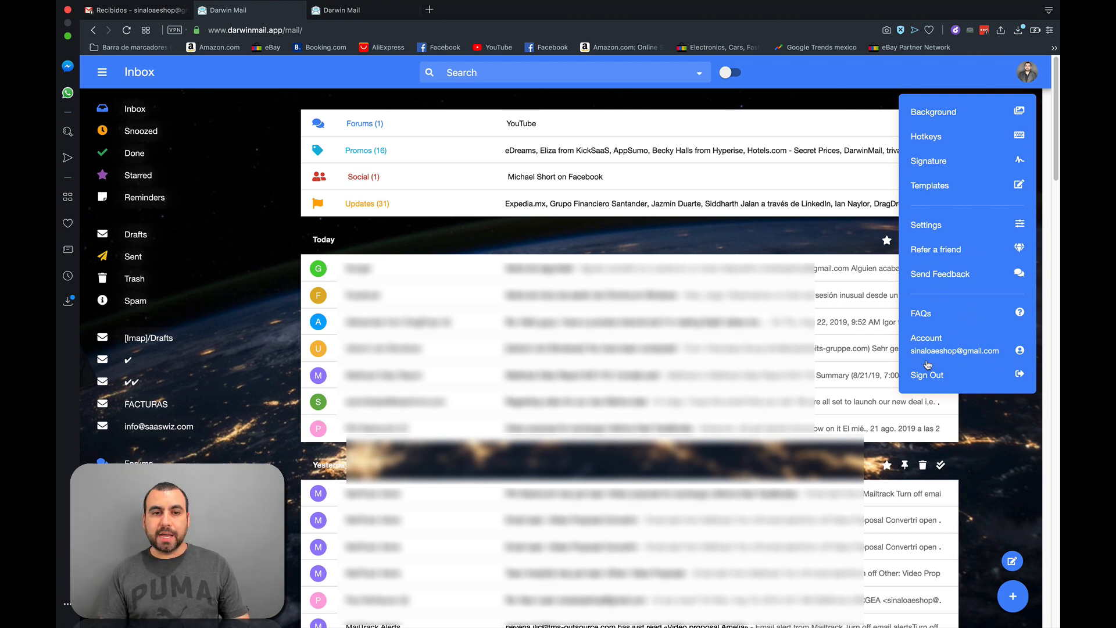
click(552, 131)
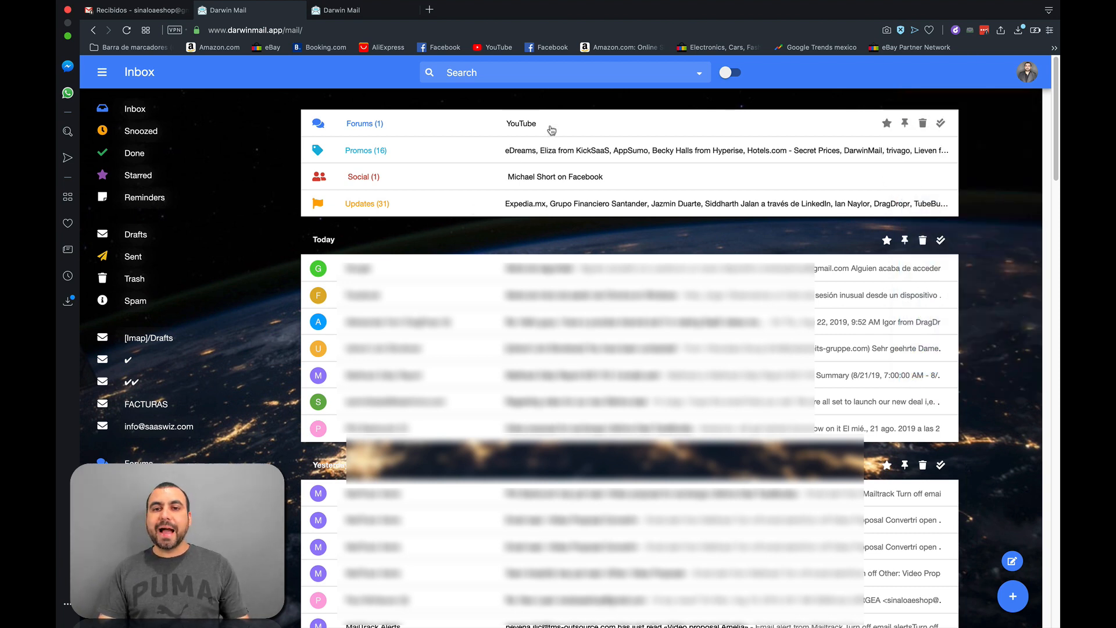
click(364, 124)
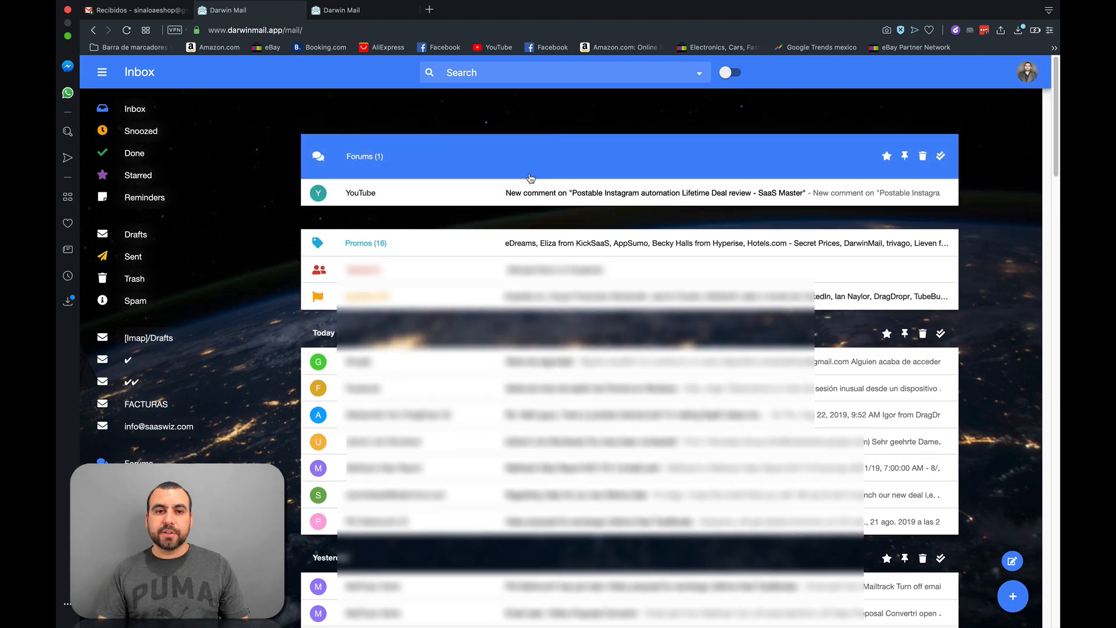
mouse_move(565, 210)
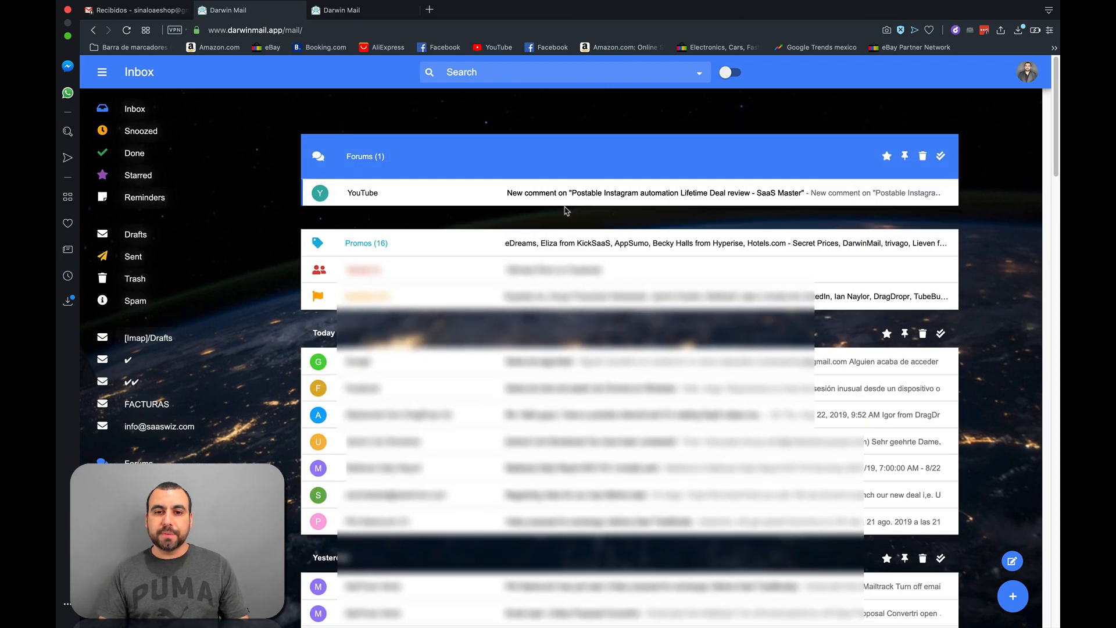
click(640, 192)
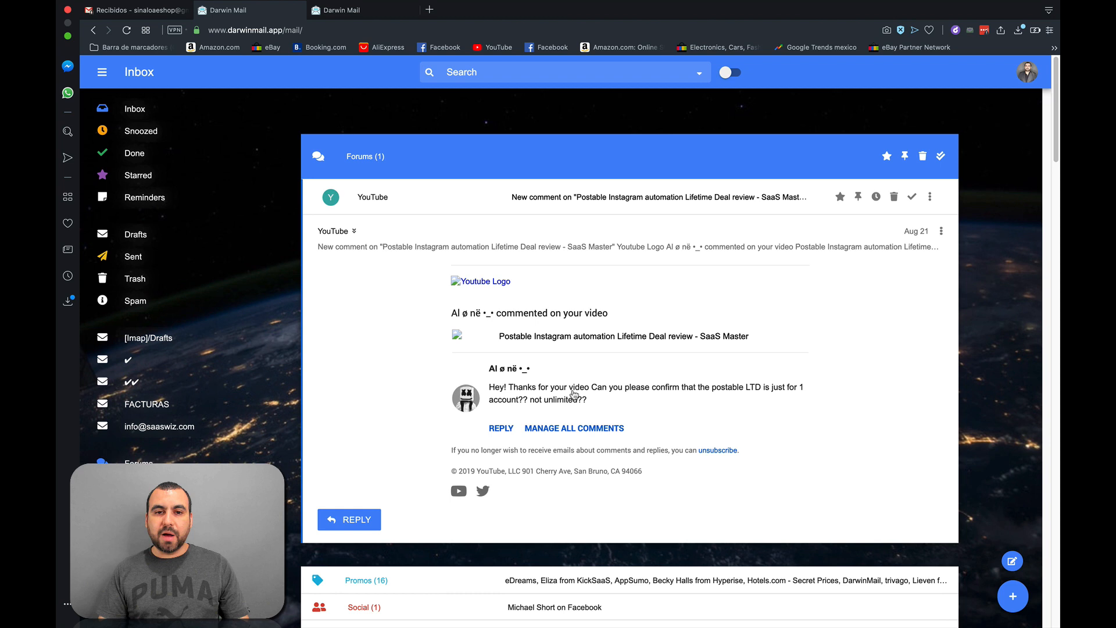
mouse_move(391, 281)
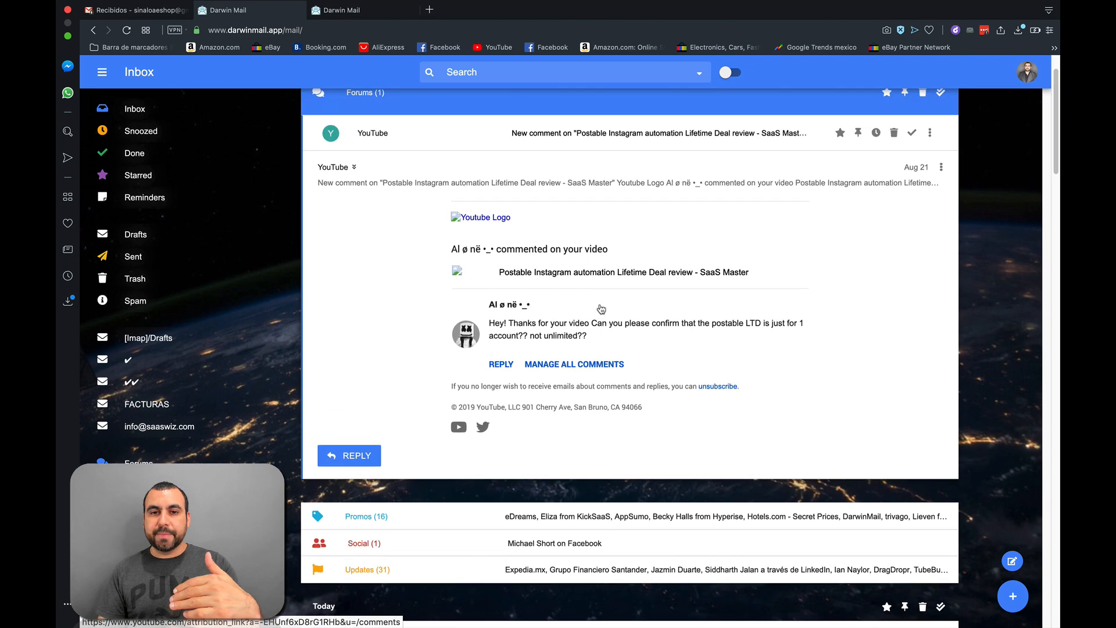
scroll(up, 3)
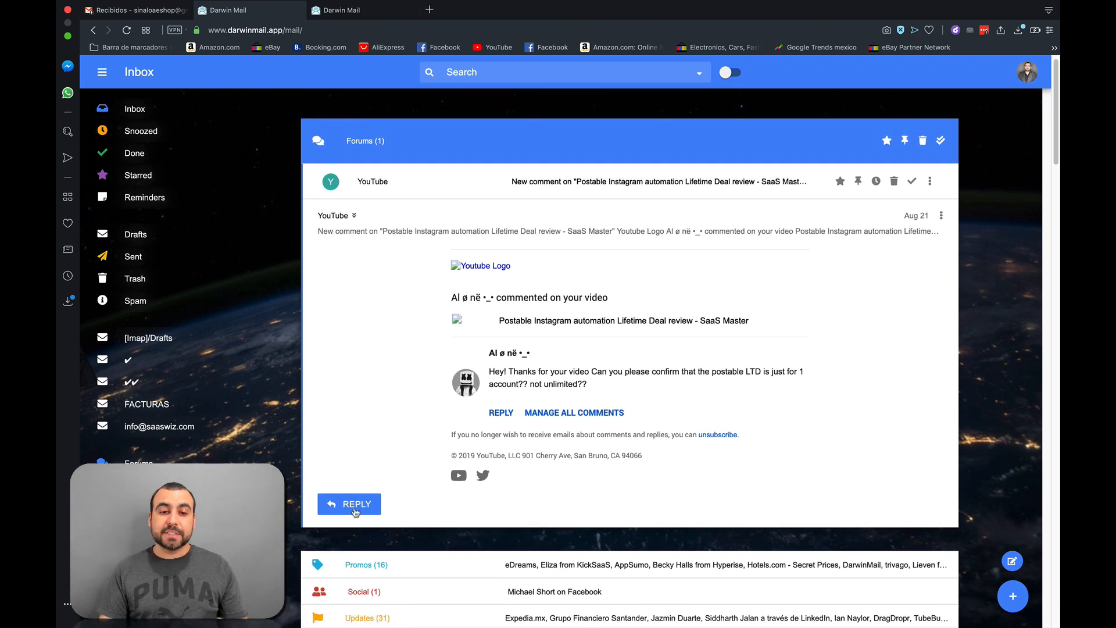
click(349, 504)
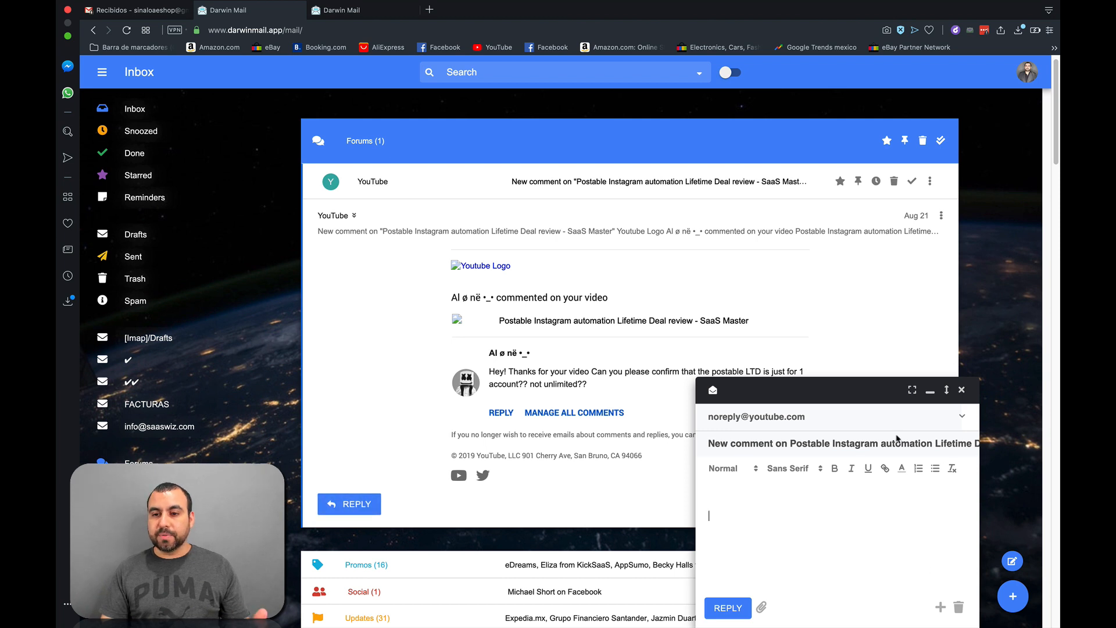
Close the YouTube reply and show snooze choices Later, Tomorrow and Next week
click(961, 390)
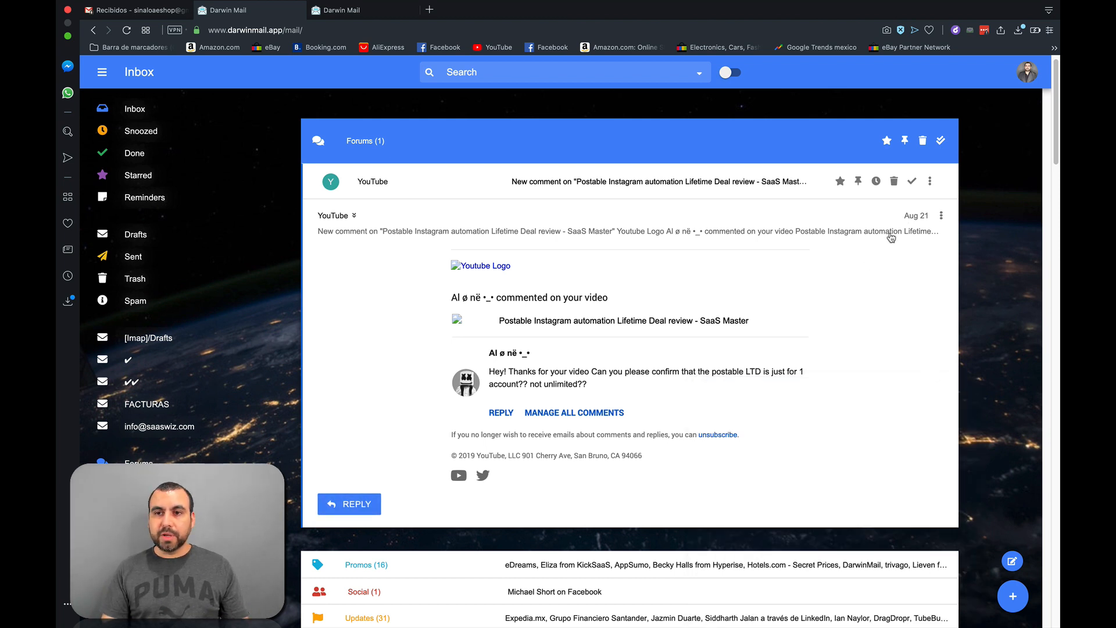
click(840, 180)
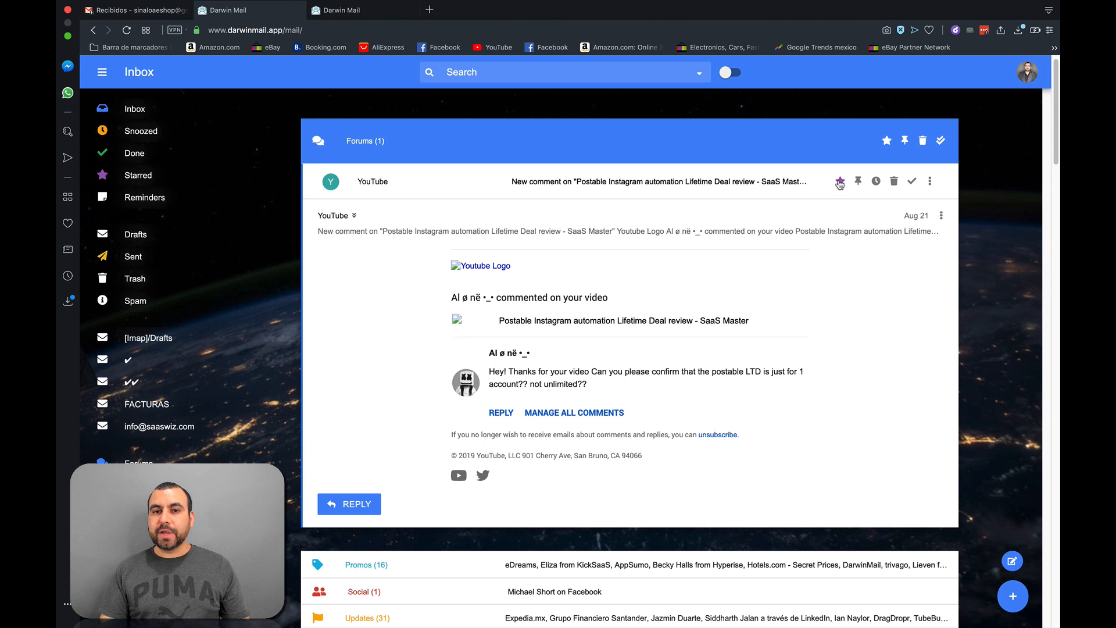
click(876, 181)
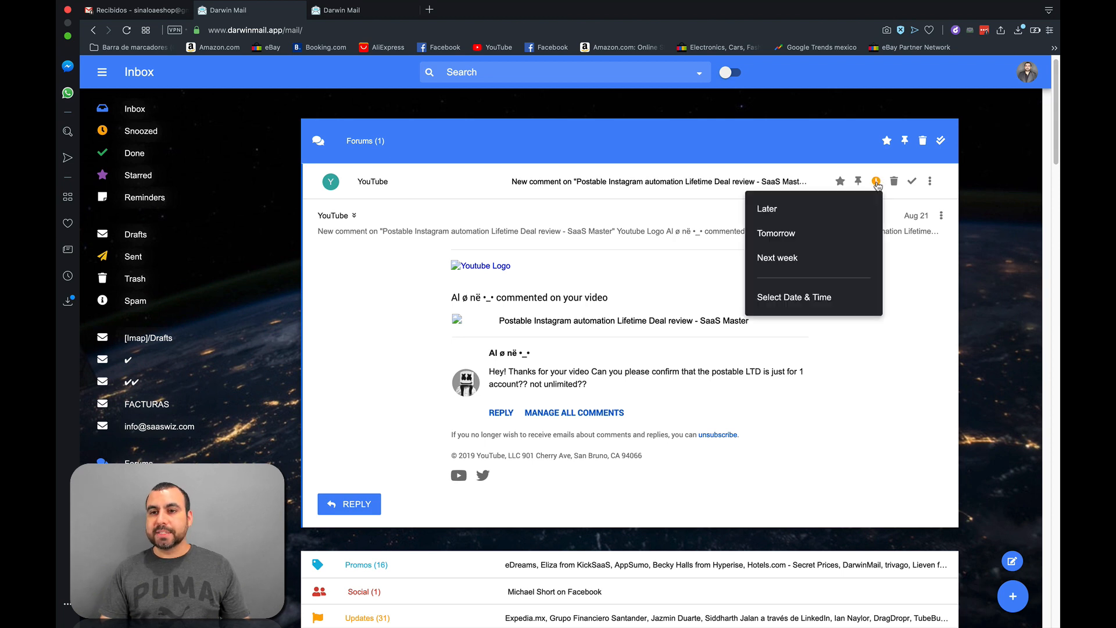
mouse_move(798, 263)
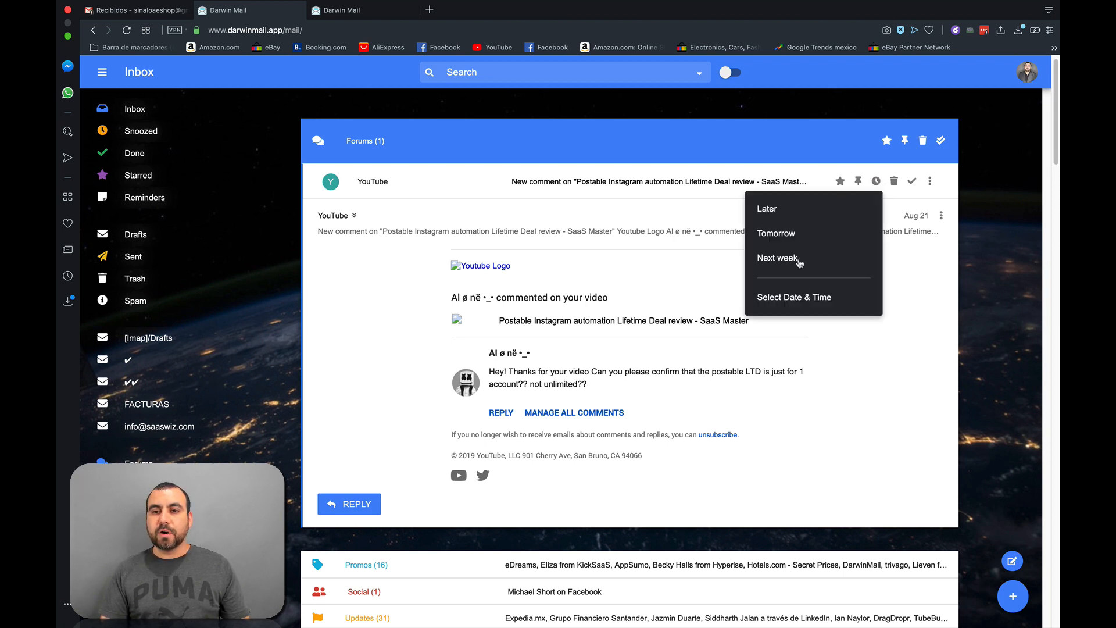
mouse_move(895, 269)
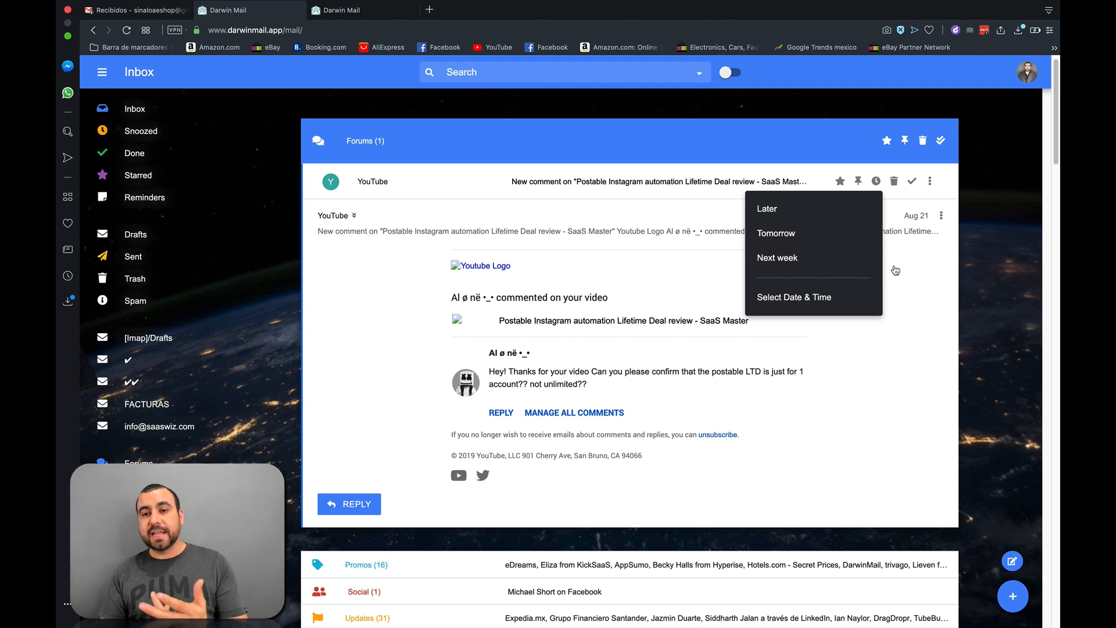
mouse_move(919, 272)
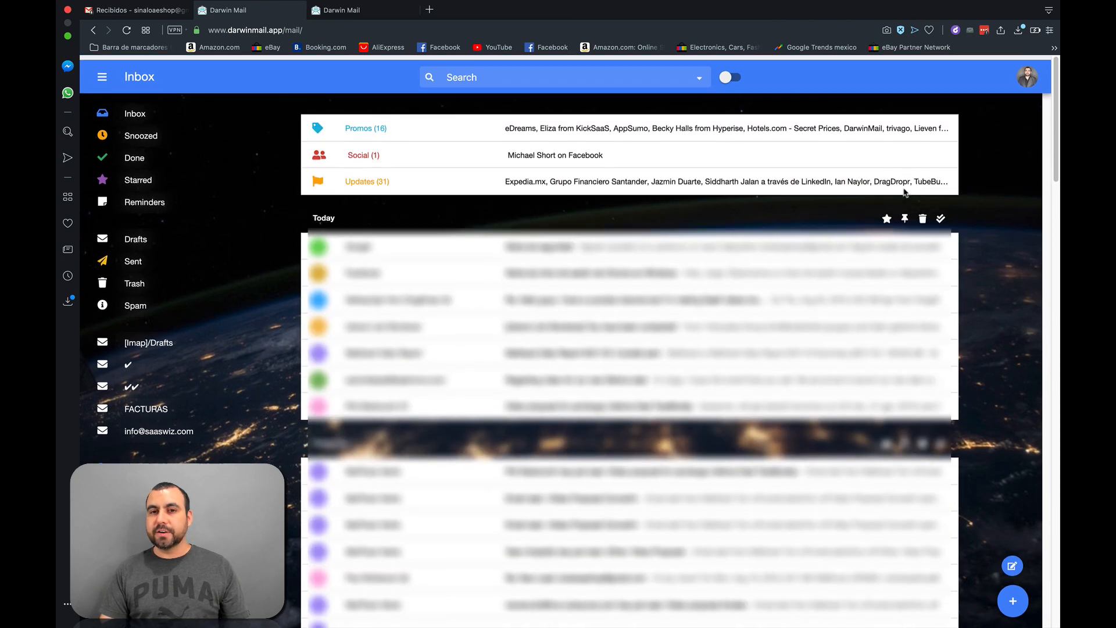
click(365, 127)
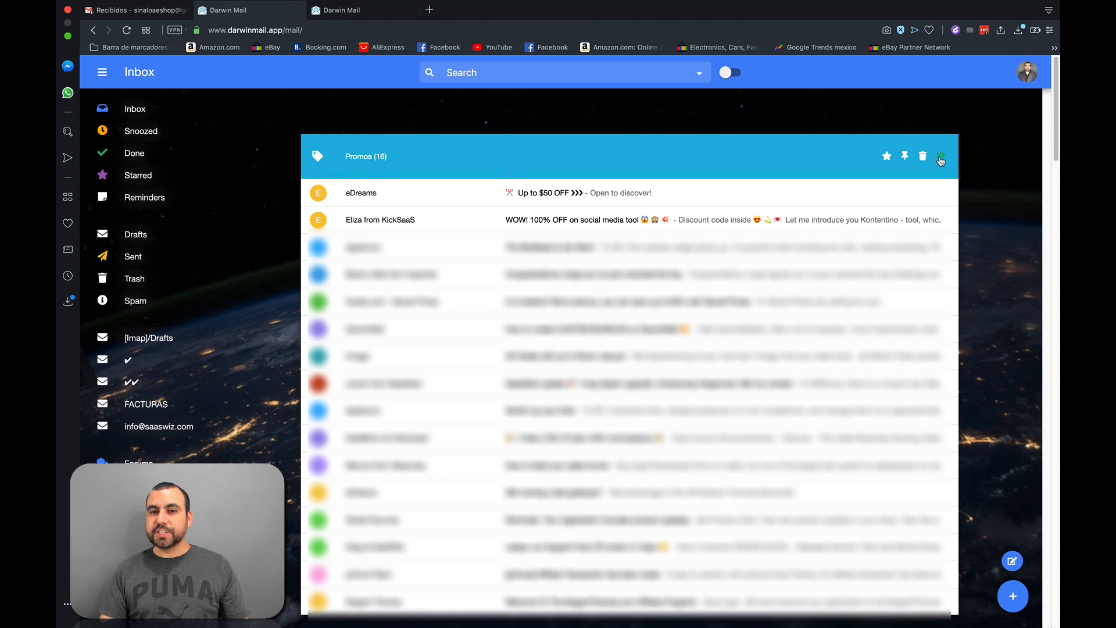
click(940, 156)
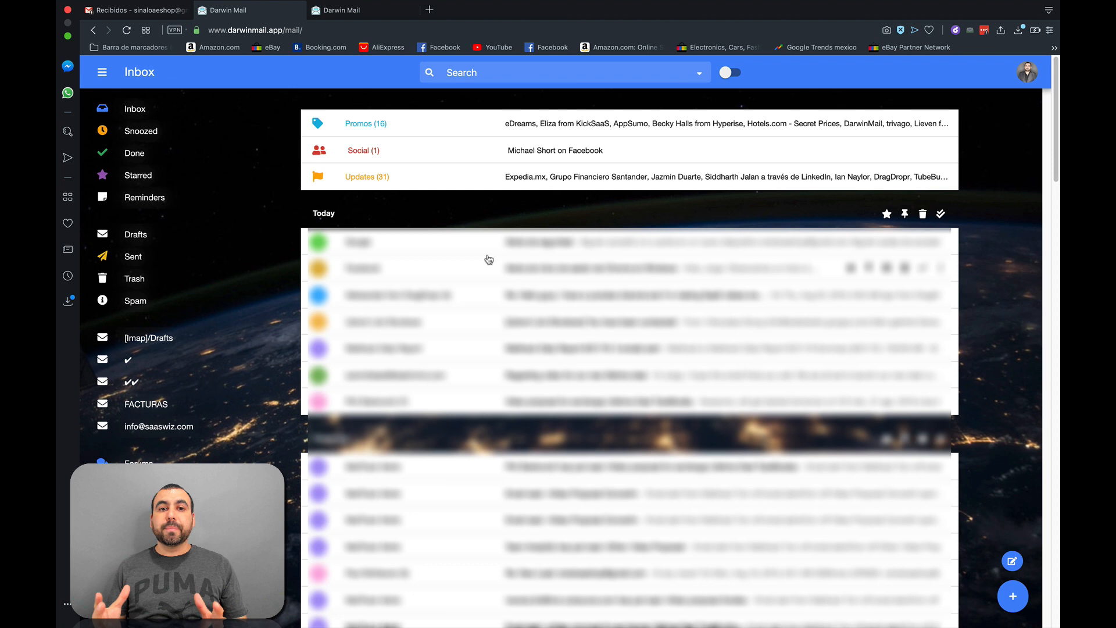
mouse_move(318, 101)
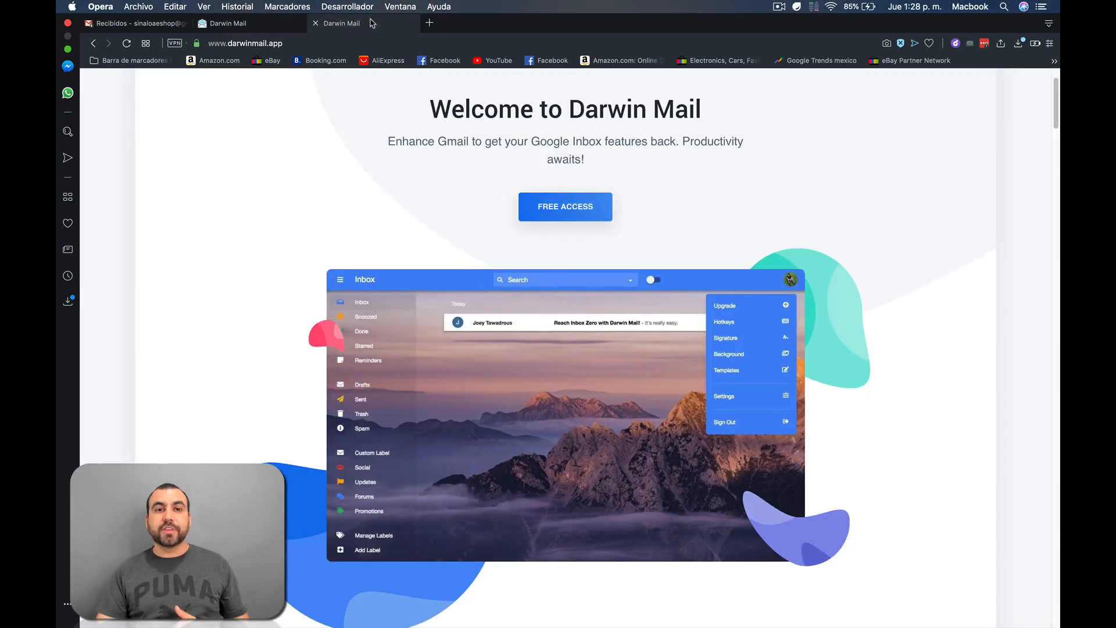
scroll(down, 3)
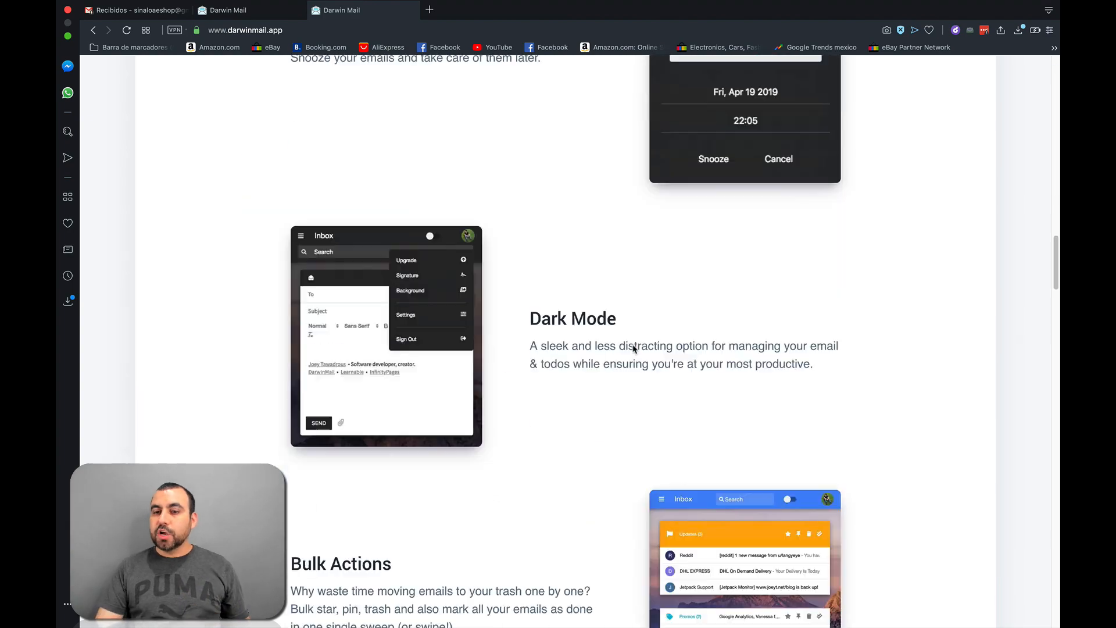
scroll(down, 3)
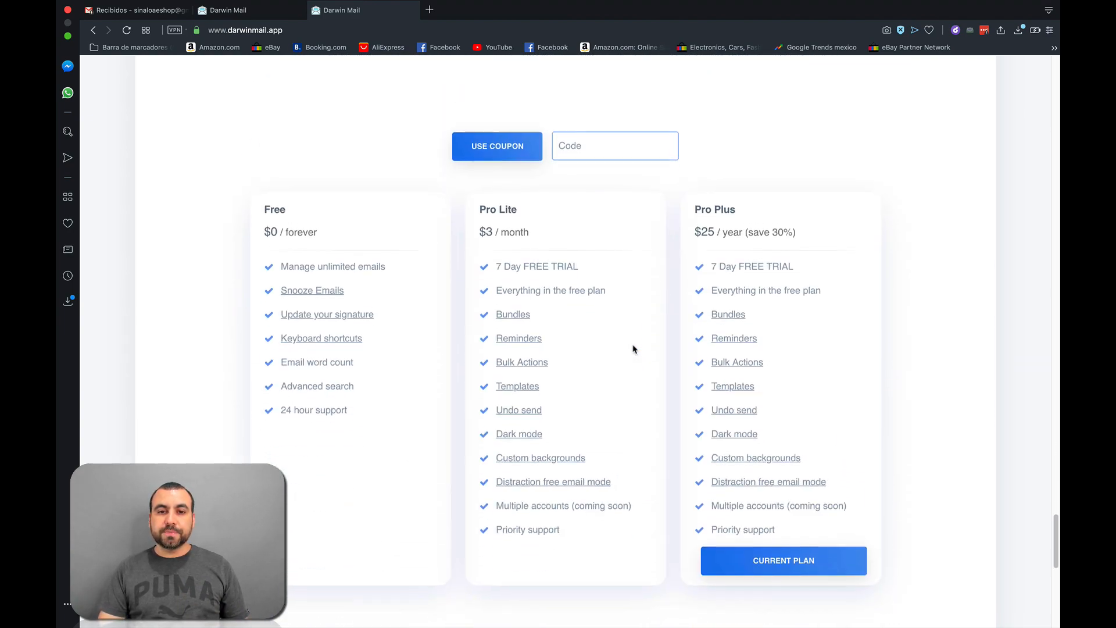
scroll(down, 3)
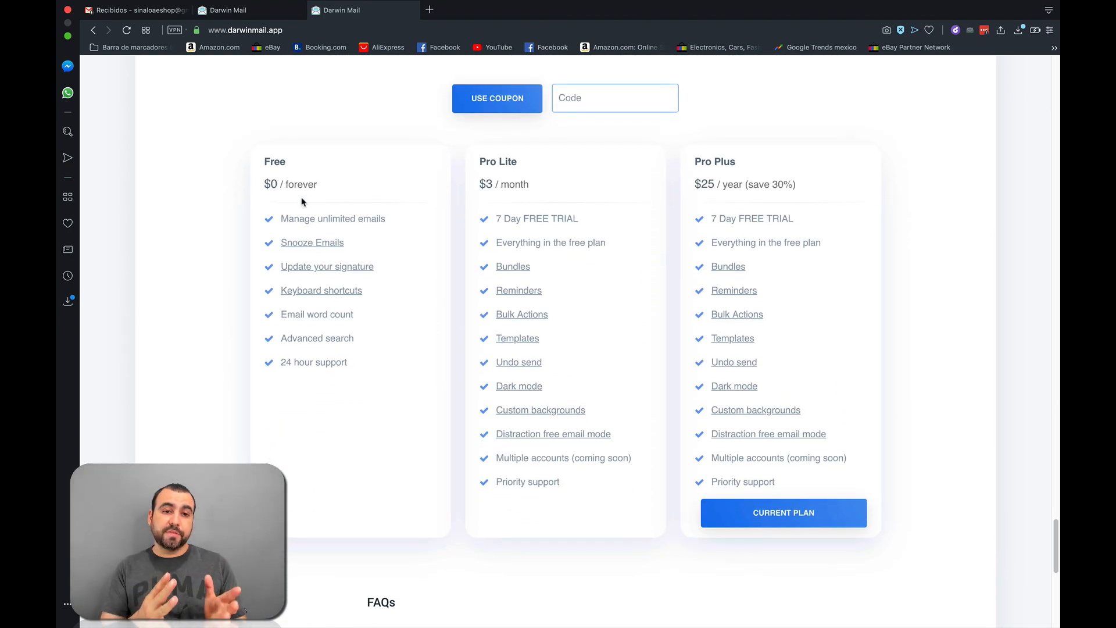
mouse_move(362, 370)
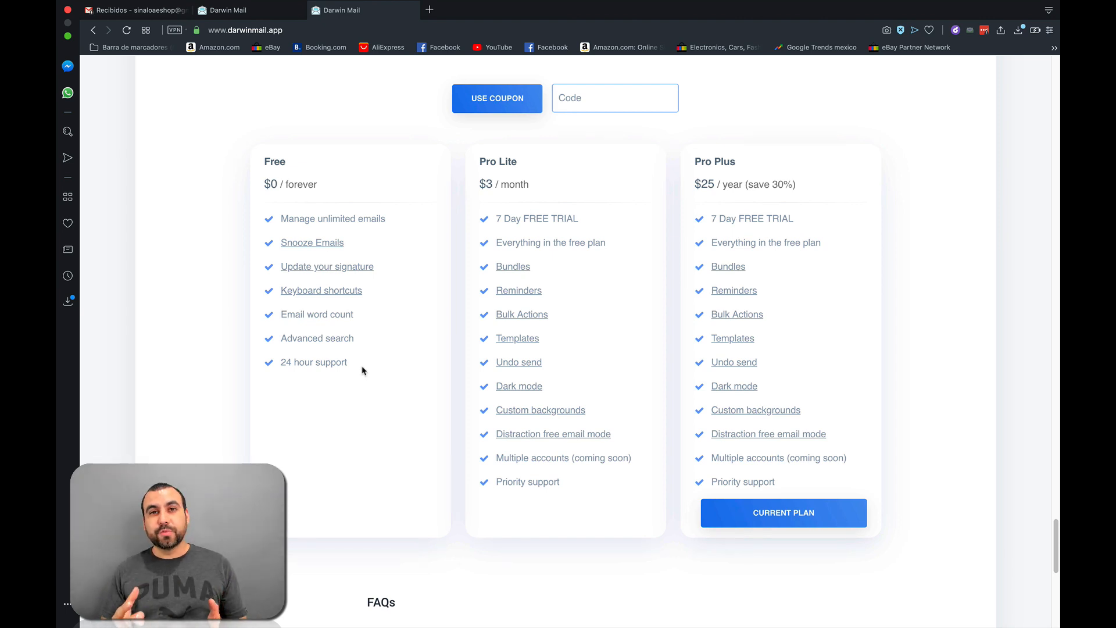
mouse_move(427, 403)
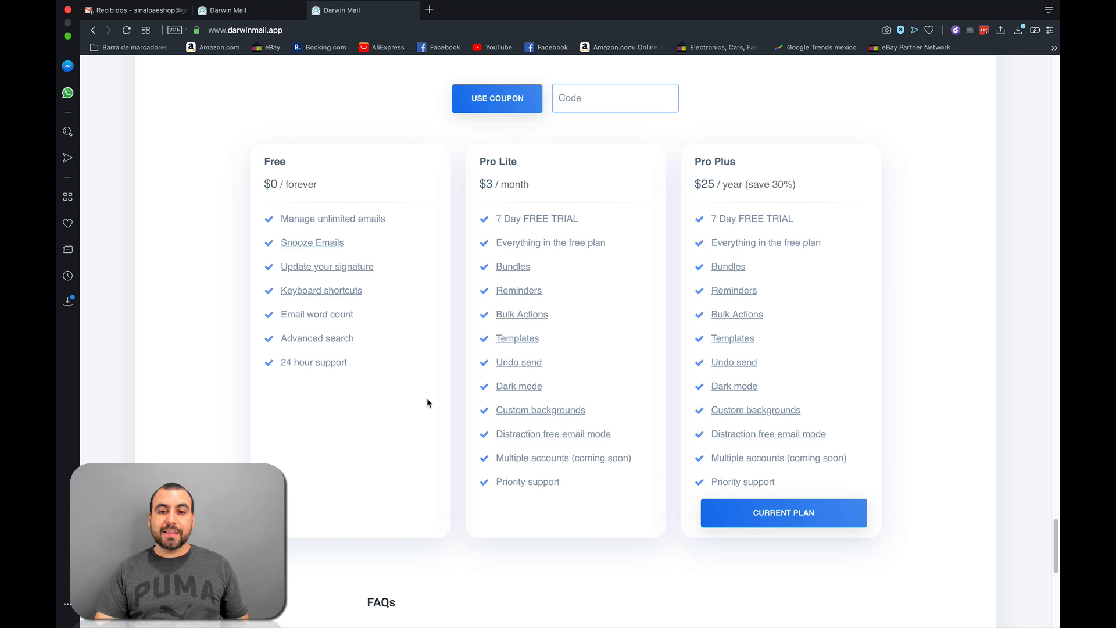
mouse_move(517, 338)
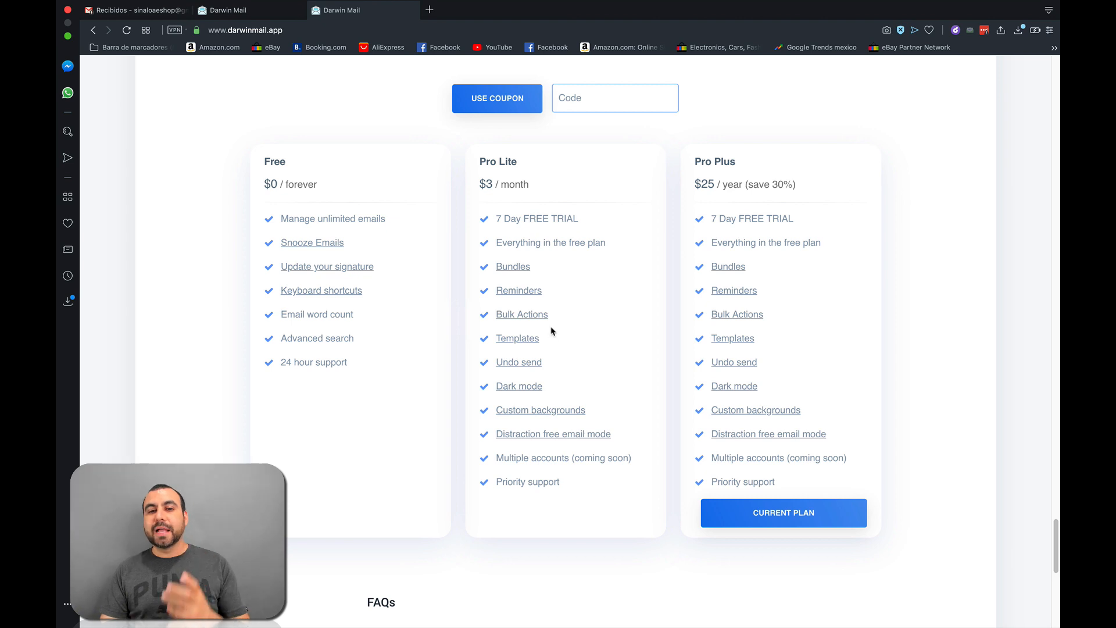
mouse_move(552, 340)
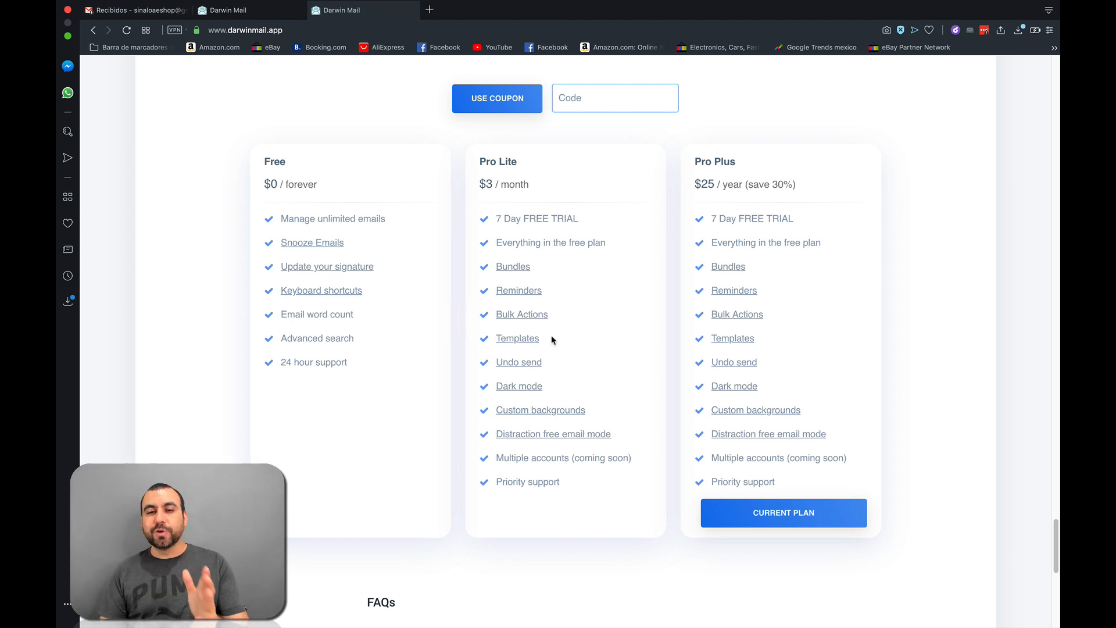
mouse_move(547, 363)
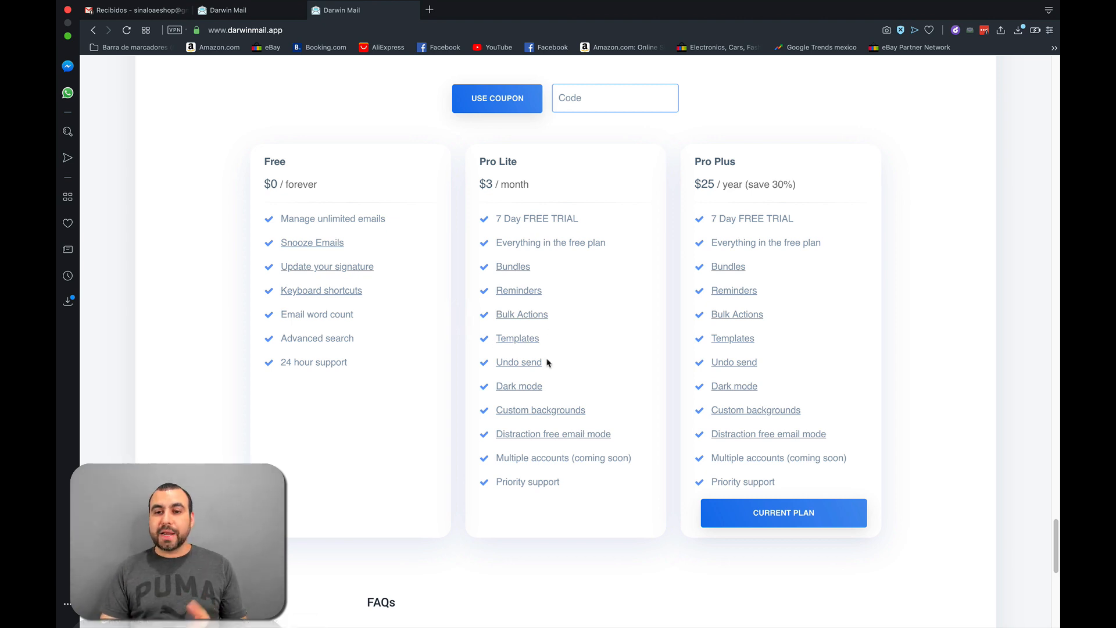
mouse_move(730, 183)
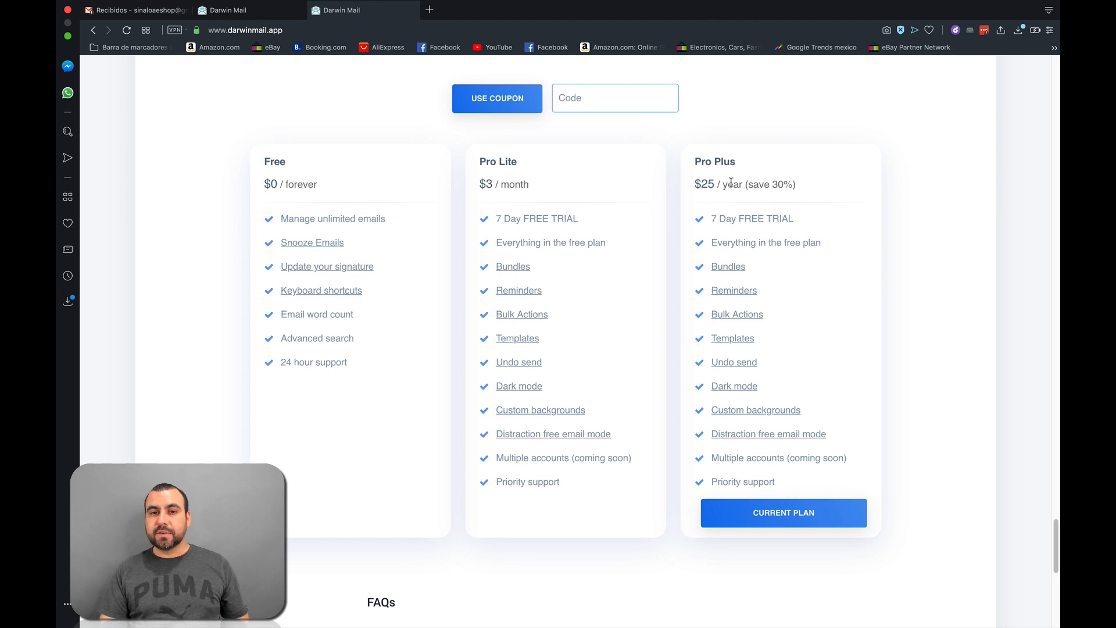
mouse_move(616, 362)
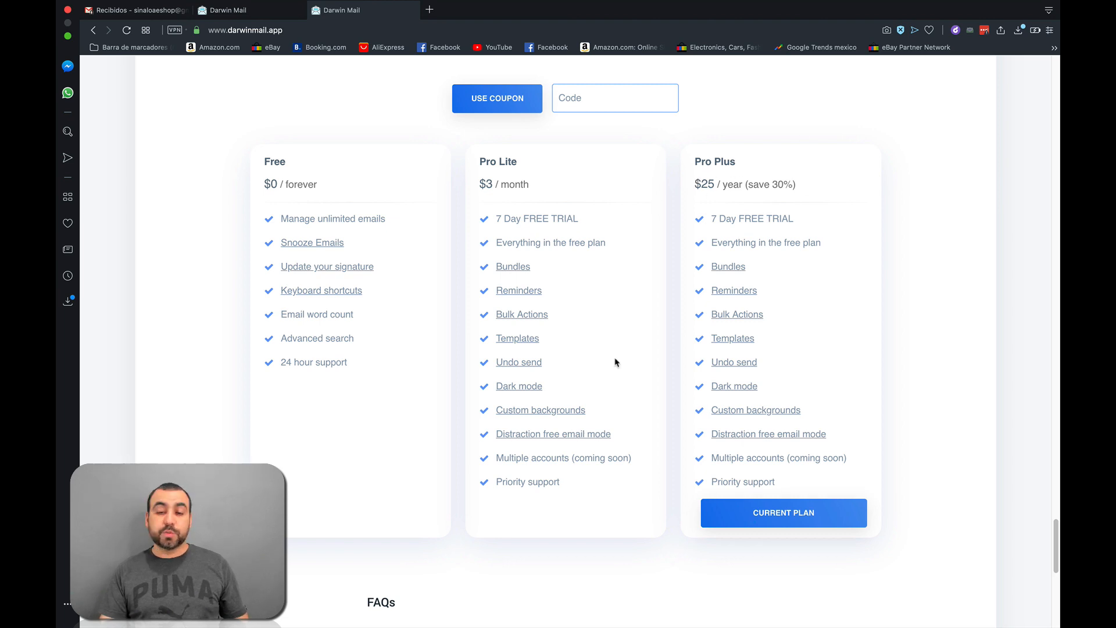
mouse_move(611, 550)
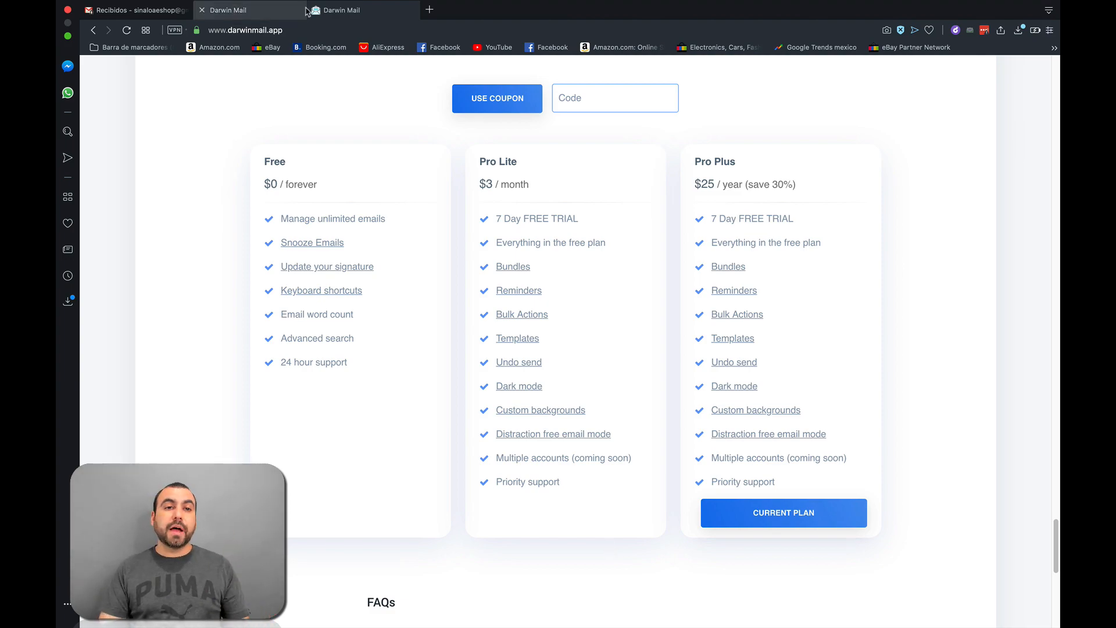
scroll(up, 3)
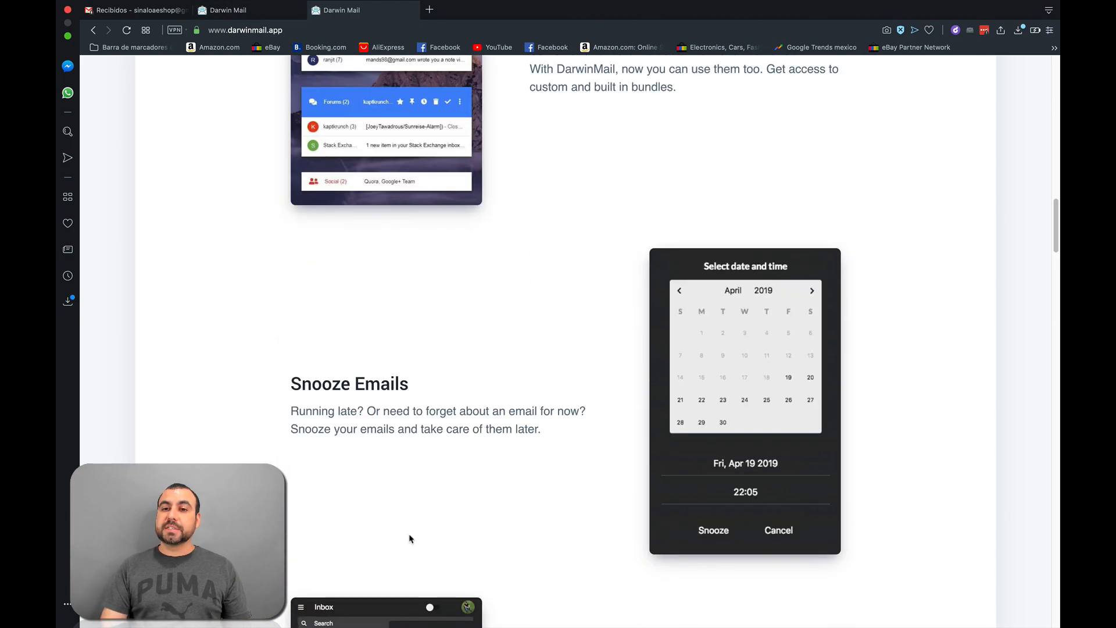
scroll(up, 3)
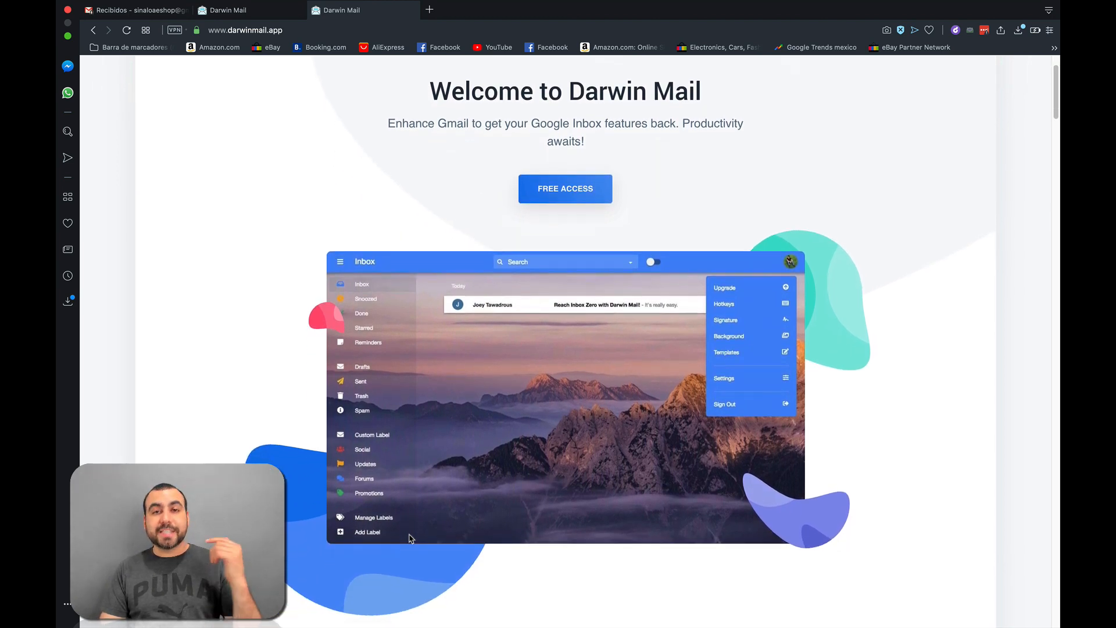